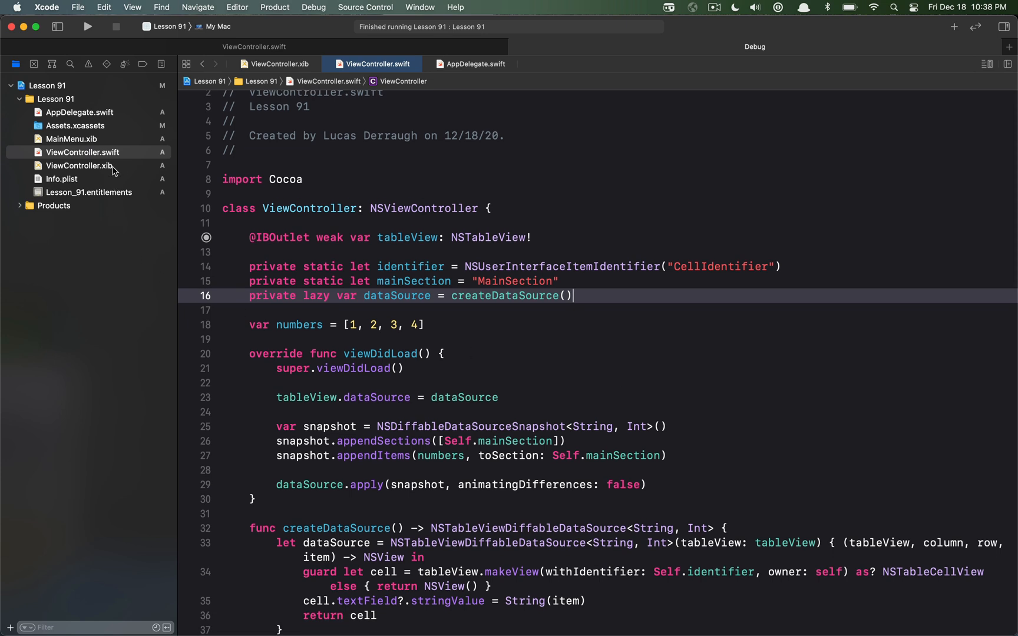
Open ViewController.xib to view the table and its Insert, Remove First, Swap Style buttons.
left_click(82, 165)
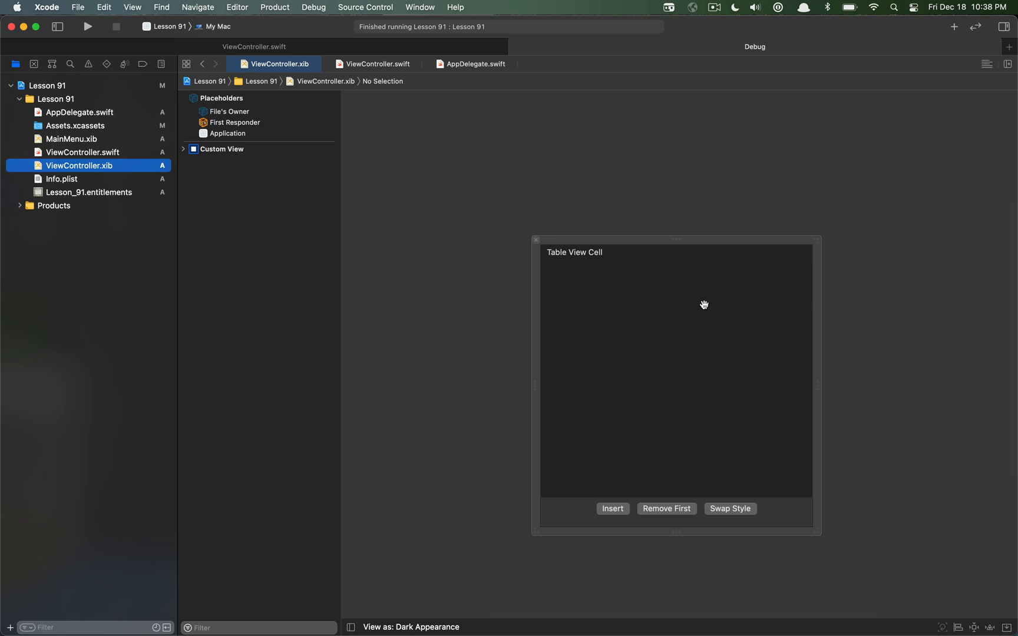
mouse_move(734, 348)
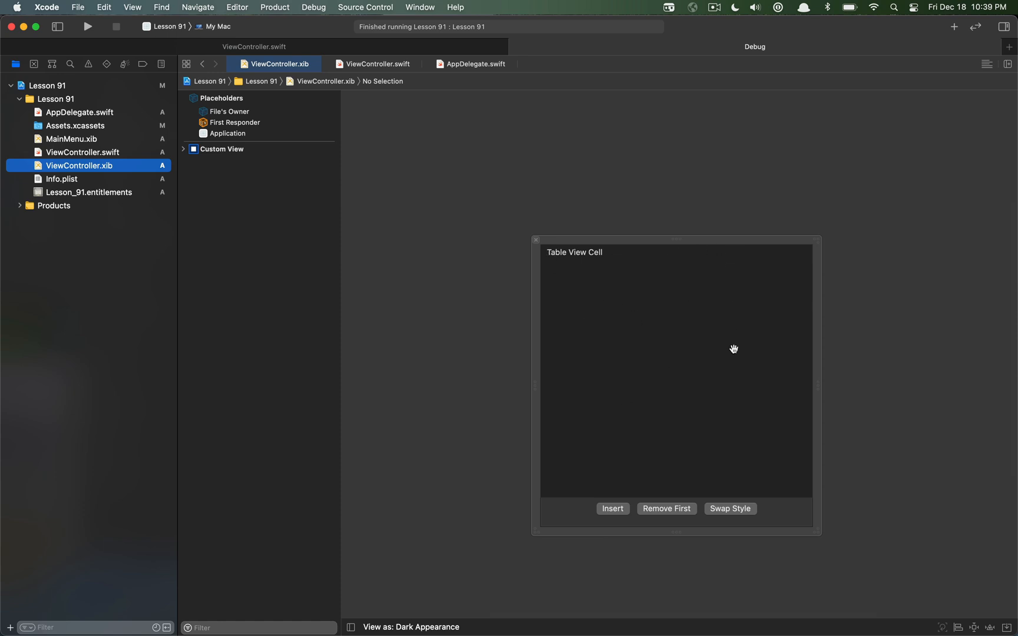
mouse_move(658, 370)
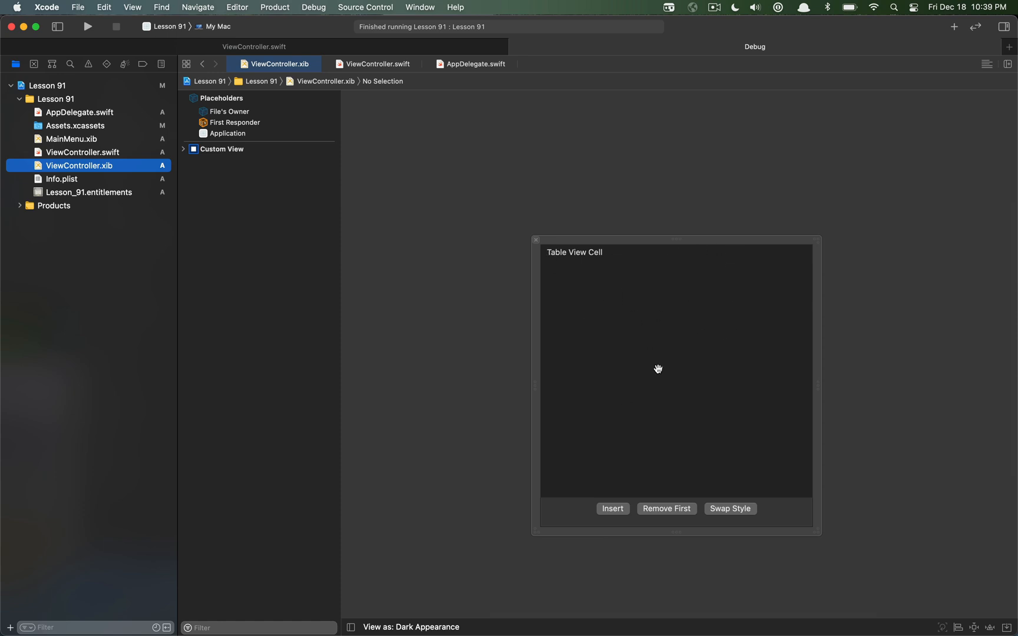
mouse_move(579, 337)
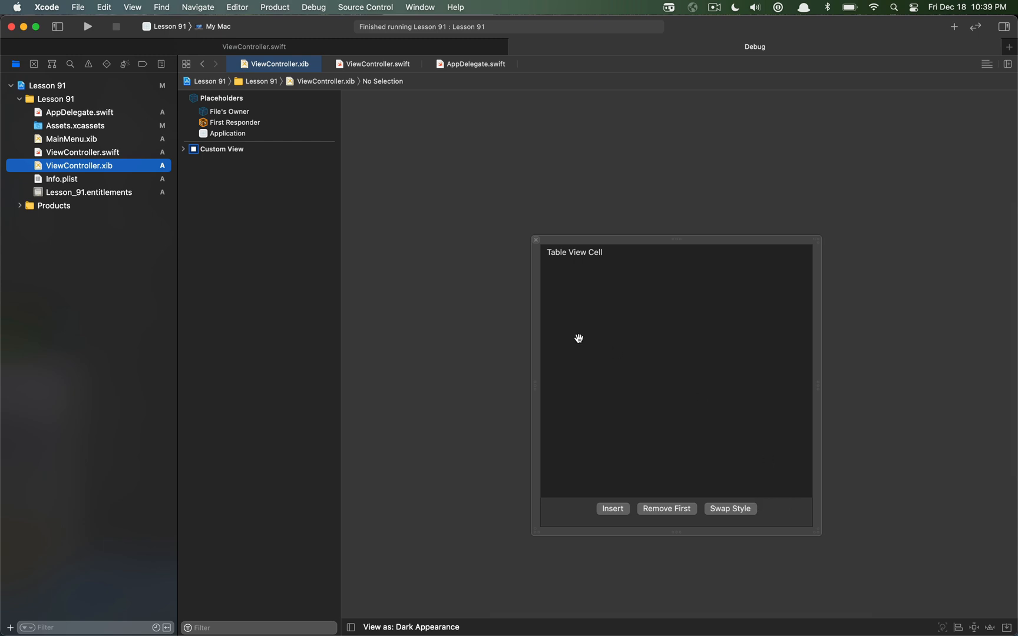
mouse_move(247, 249)
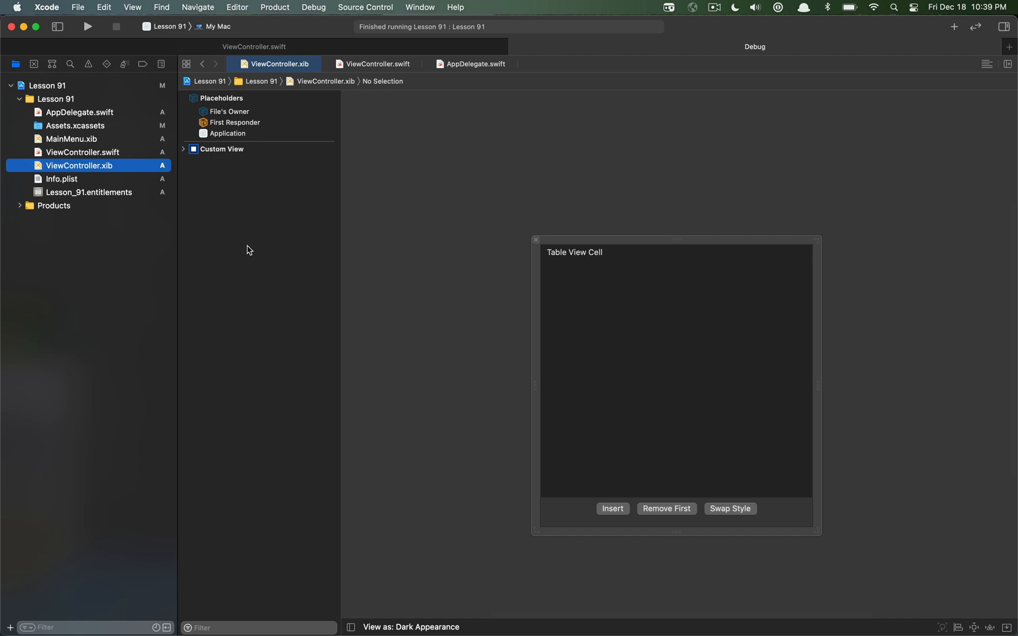
Open ViewController.swift at the swapStyle(_:) method that cycles and prints table styles.
left_click(378, 64)
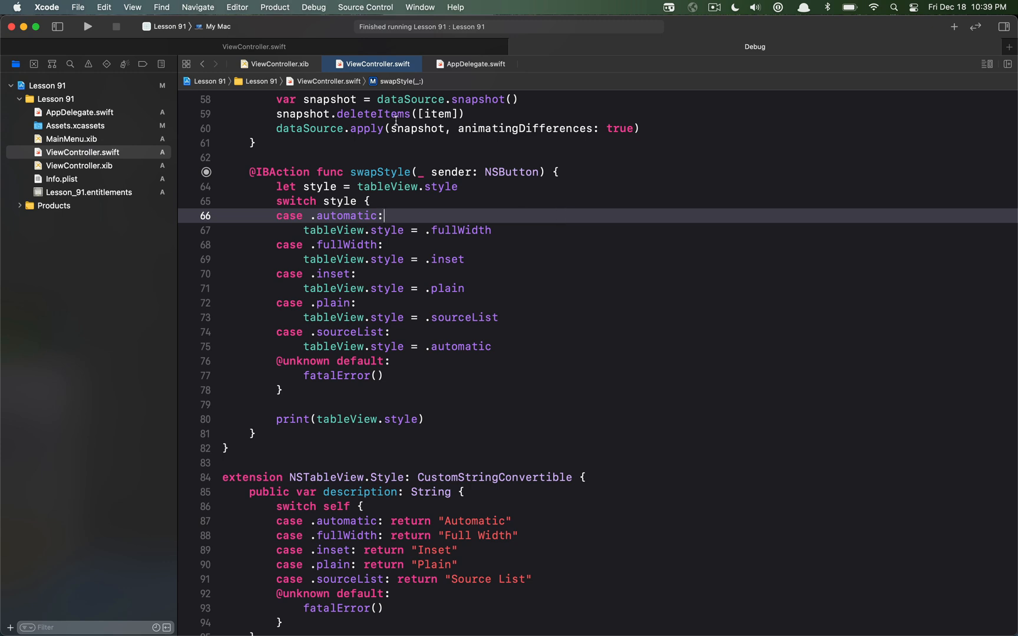
Run the Lesson 91 app, showing rows 1–4 above its three buttons.
left_click(88, 27)
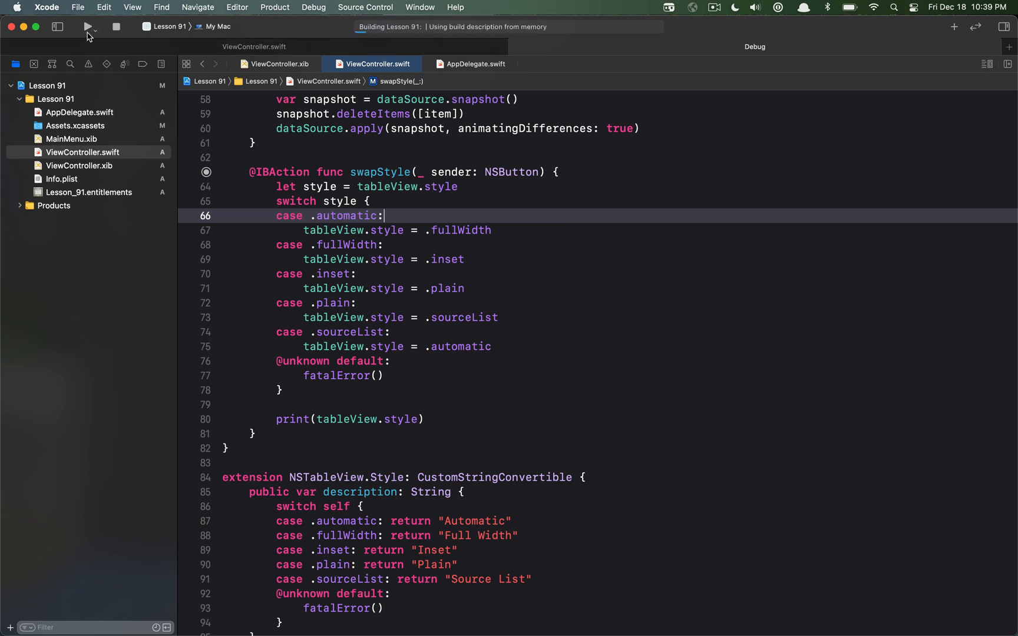
left_click(88, 26)
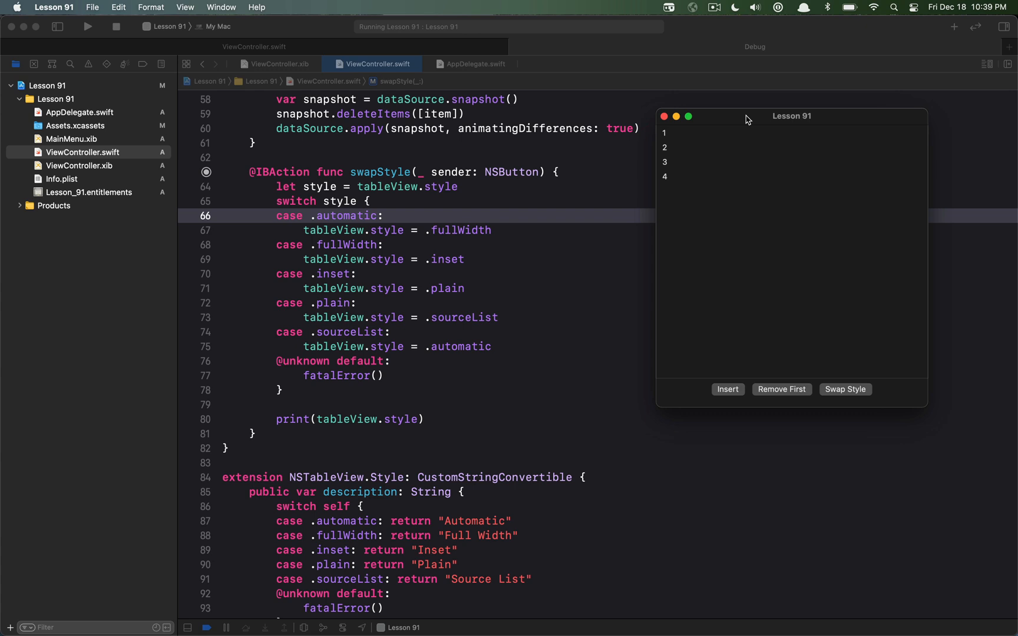
mouse_move(800, 210)
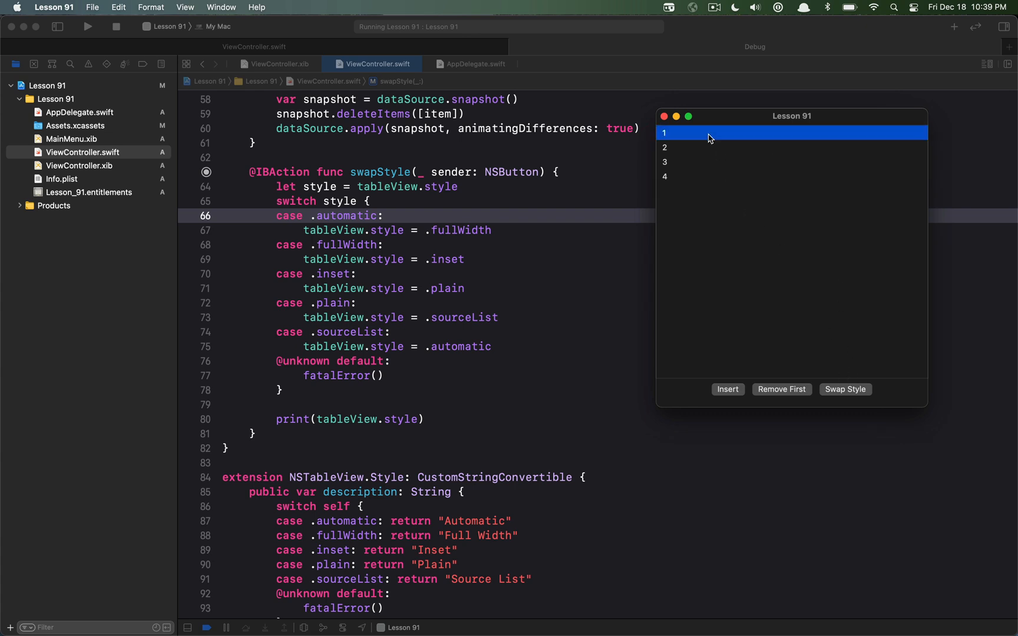
mouse_move(819, 254)
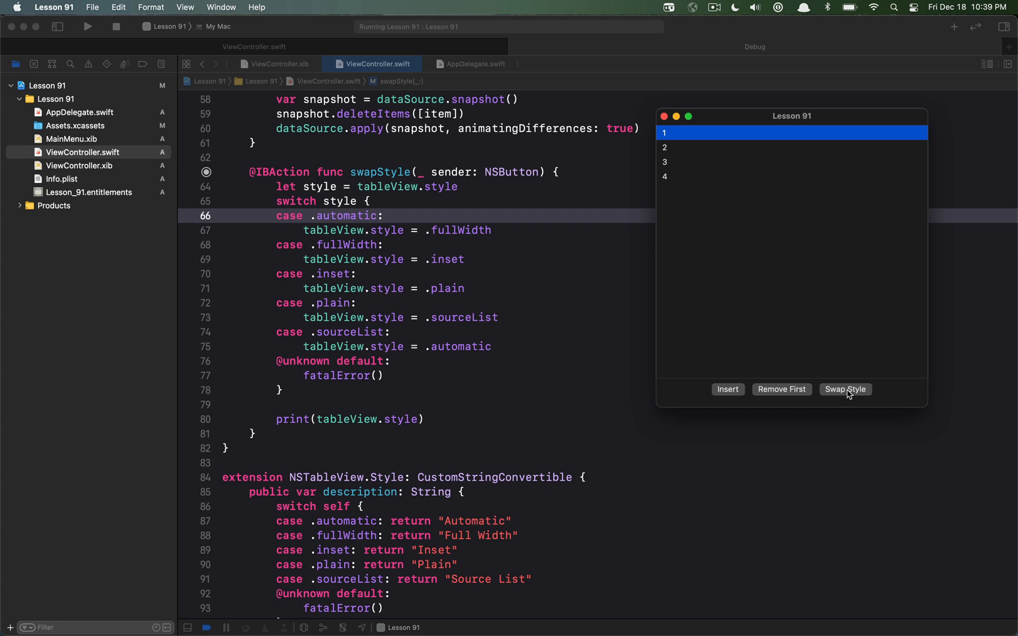
mouse_move(772, 236)
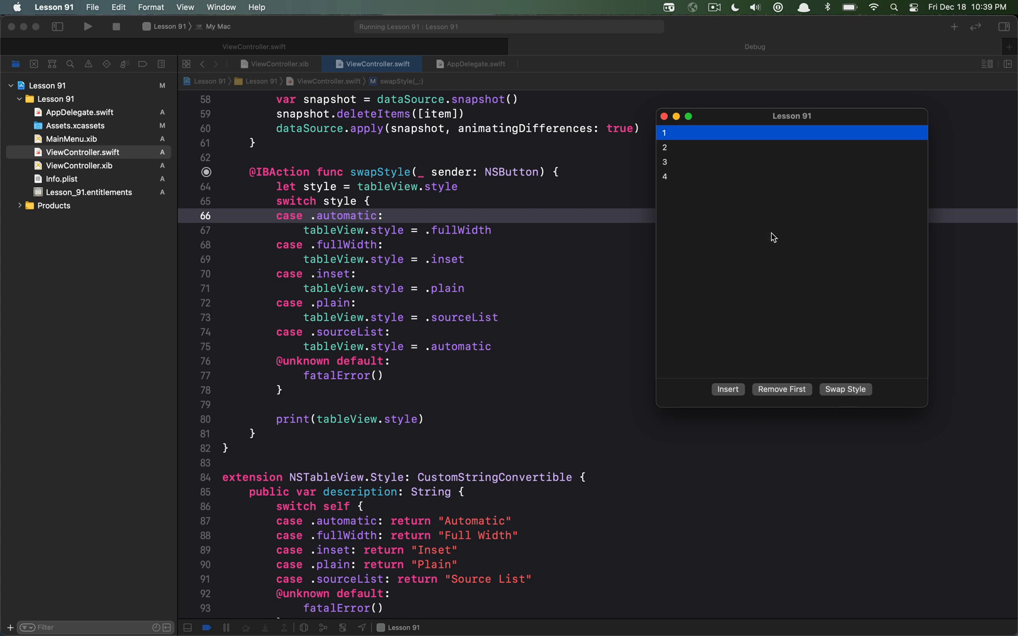
mouse_move(767, 152)
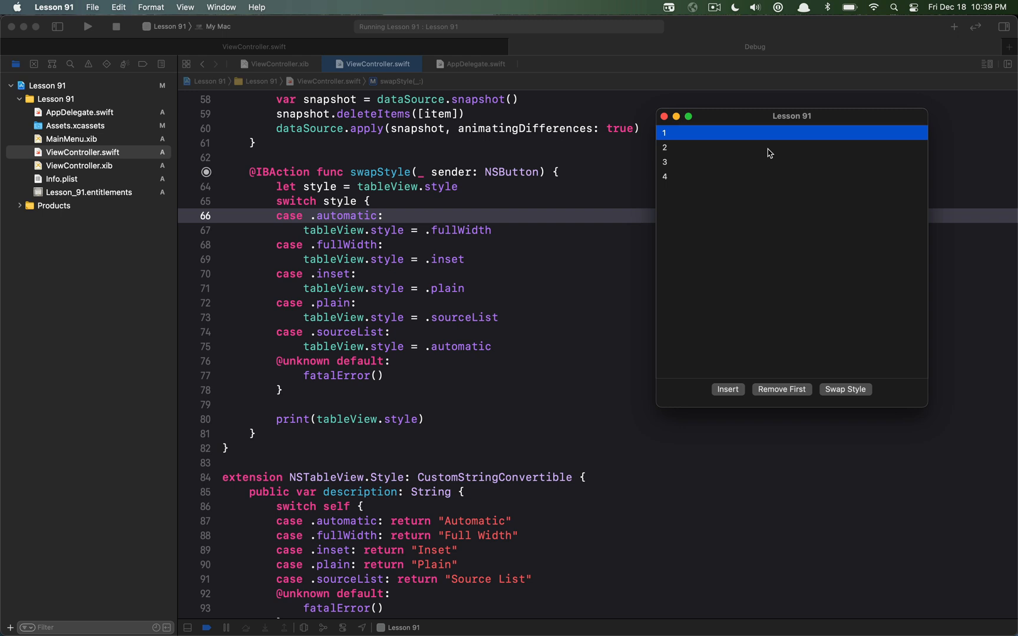
mouse_move(848, 382)
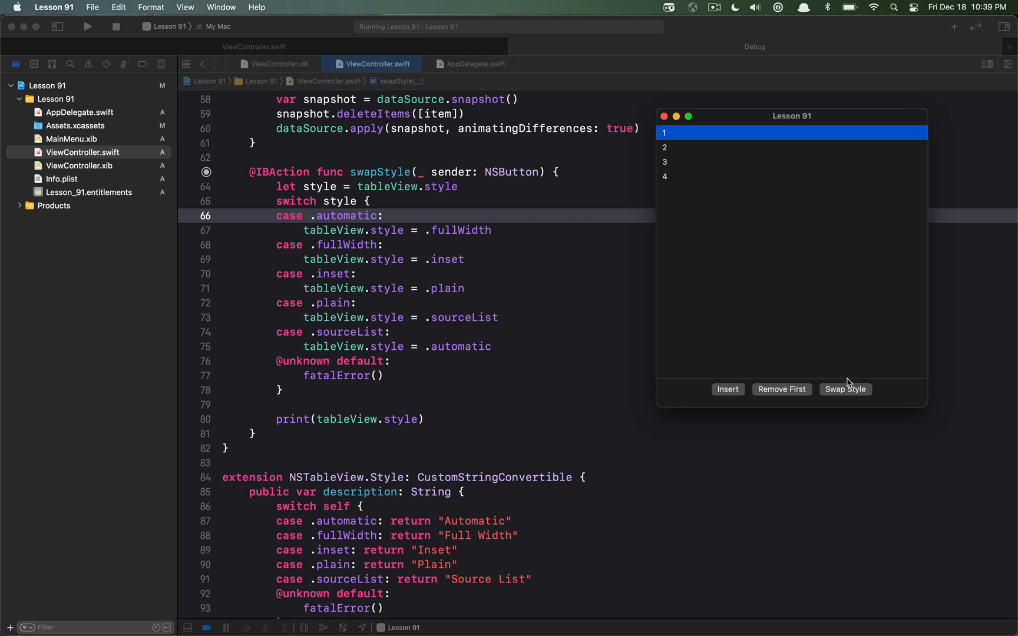
mouse_move(856, 396)
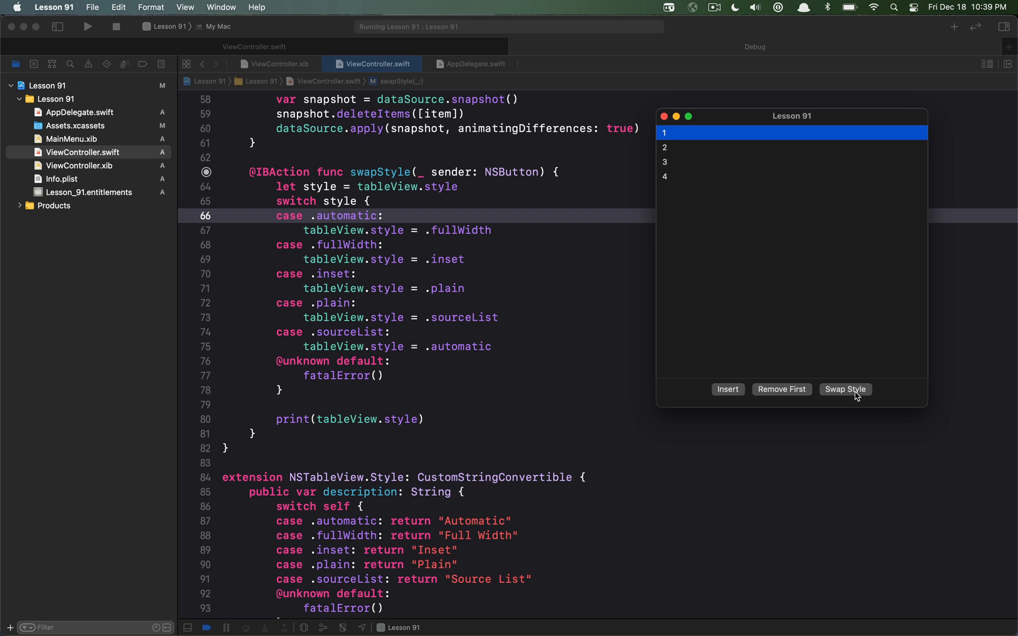
Swap the table to Source List style, reposition the app window, and select the first row.
left_click(845, 389)
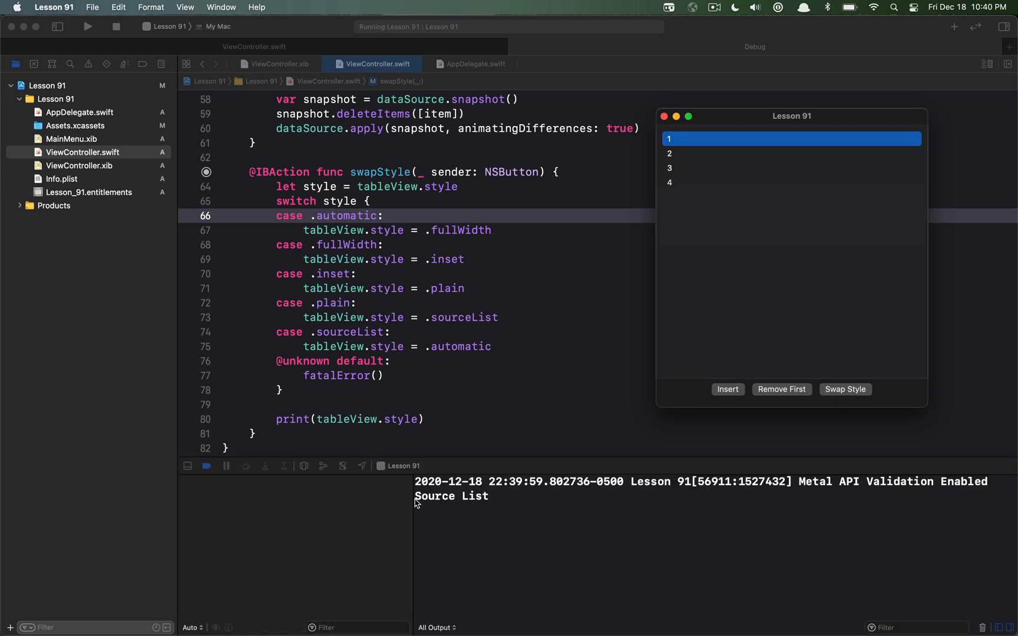
mouse_move(776, 220)
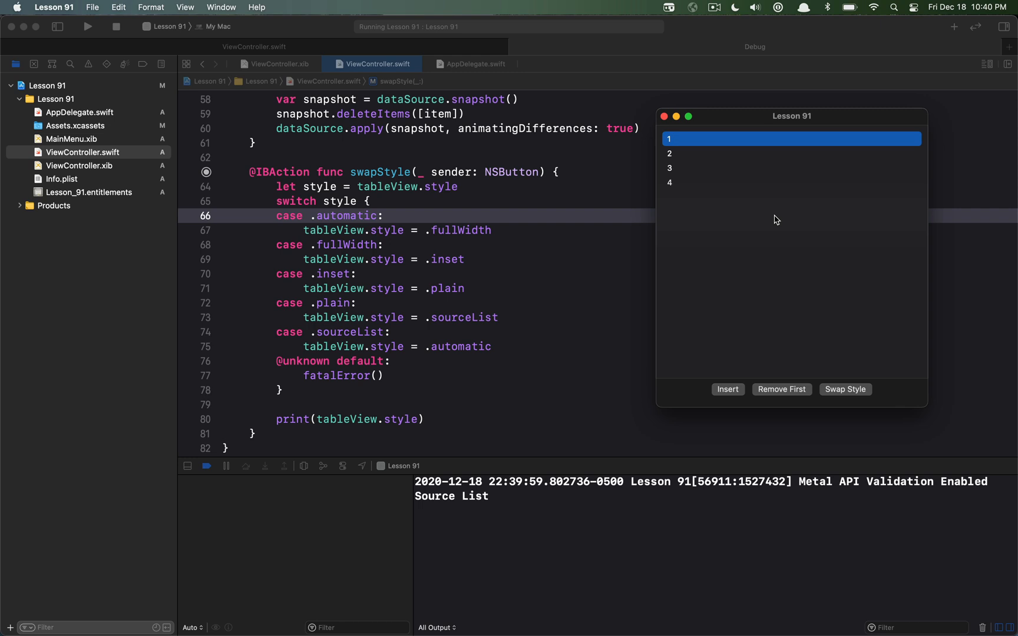
left_click_drag(791, 115, 641, 115)
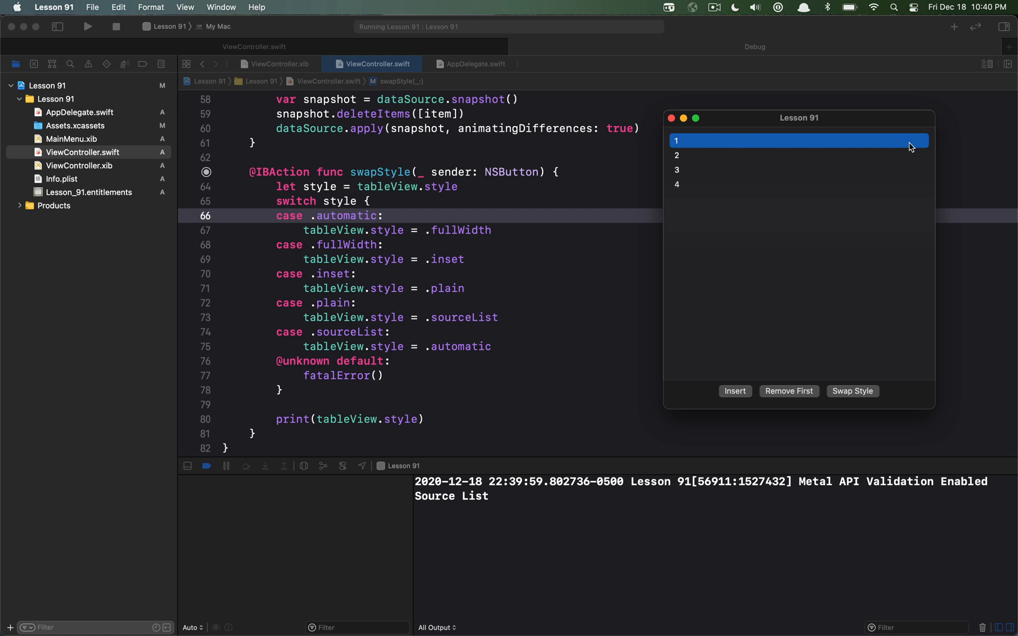
left_click(798, 155)
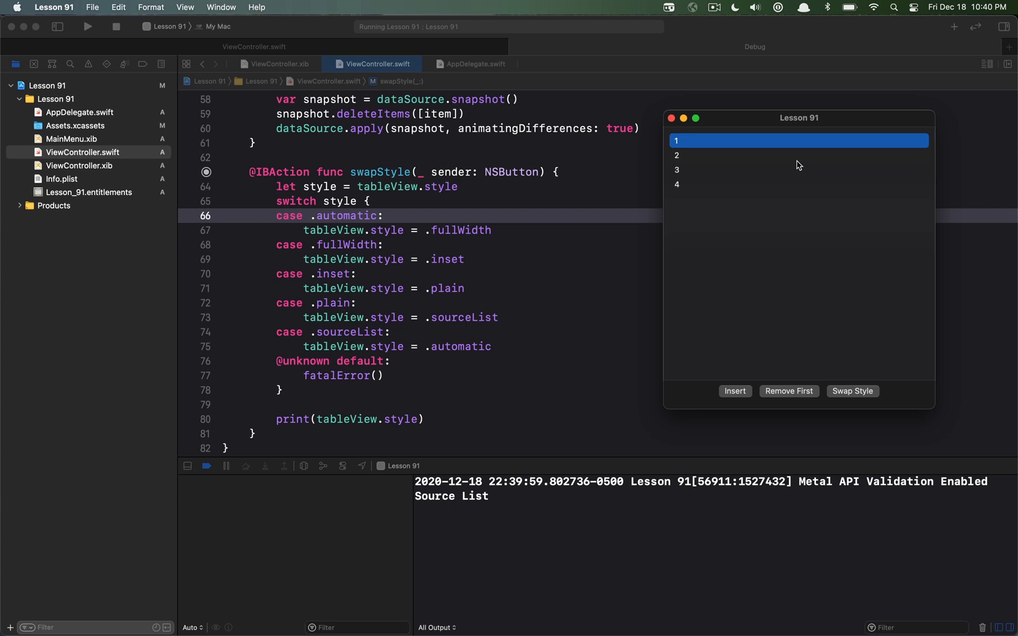
mouse_move(797, 217)
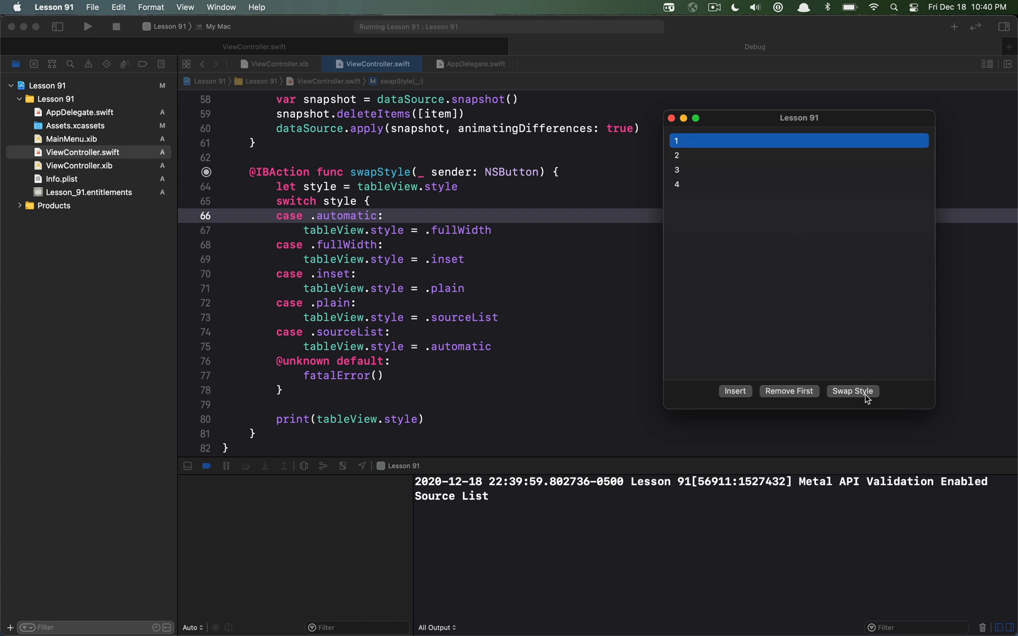
mouse_move(855, 399)
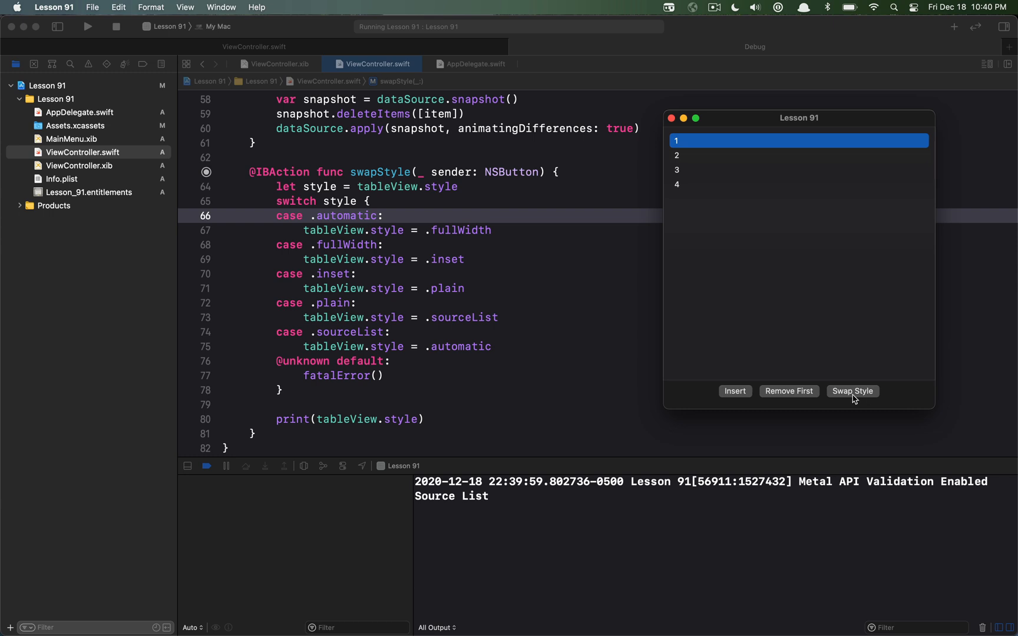
Swap the running table's style again so the console logs "Automatic".
left_click(852, 391)
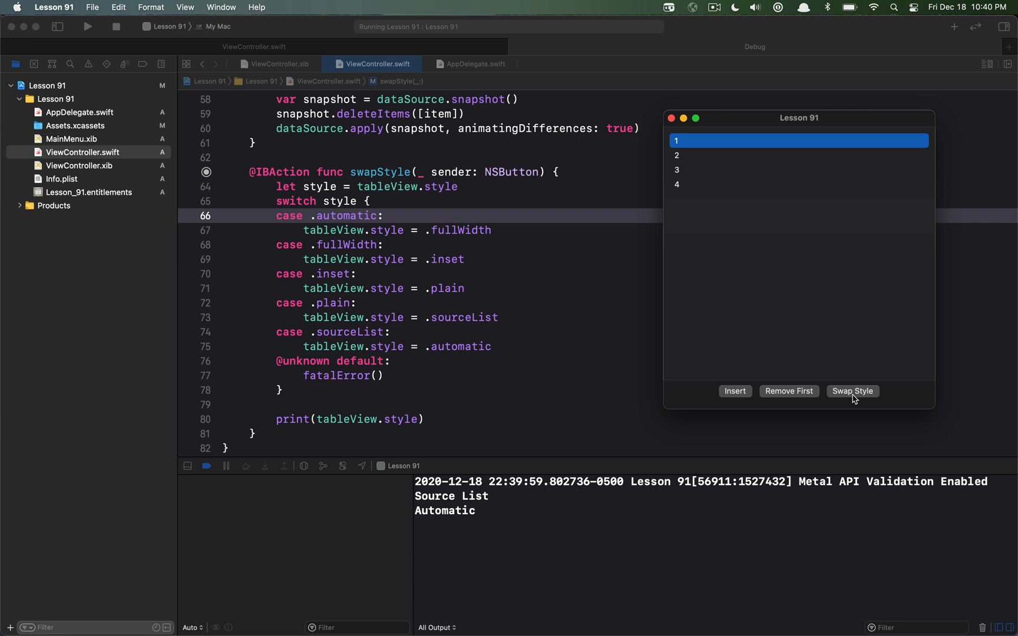
mouse_move(857, 405)
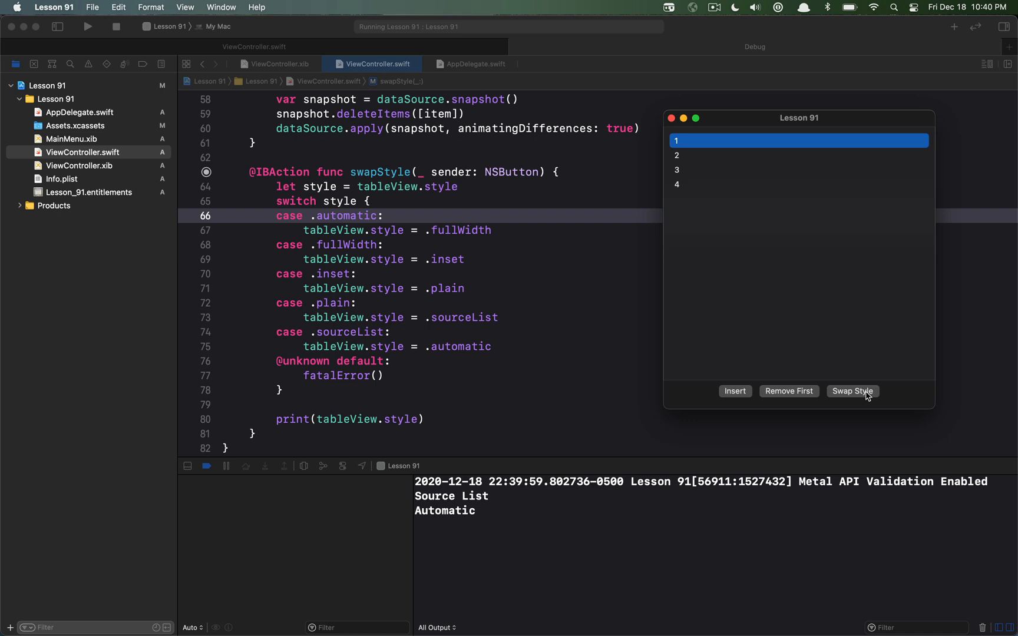
Swap the running table's style to Full Width, logged in the console.
left_click(852, 390)
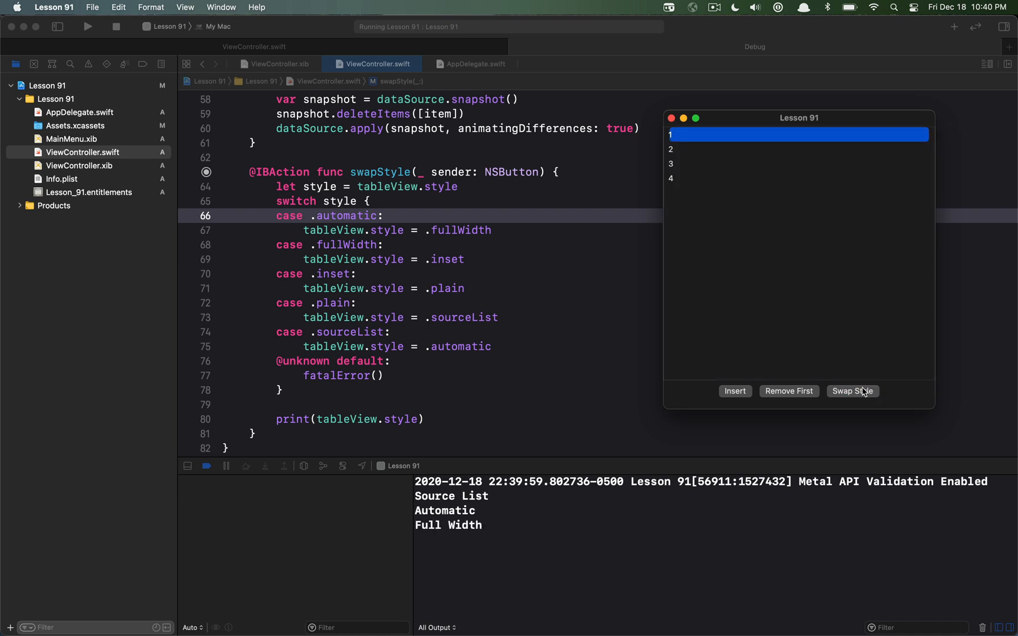
mouse_move(716, 145)
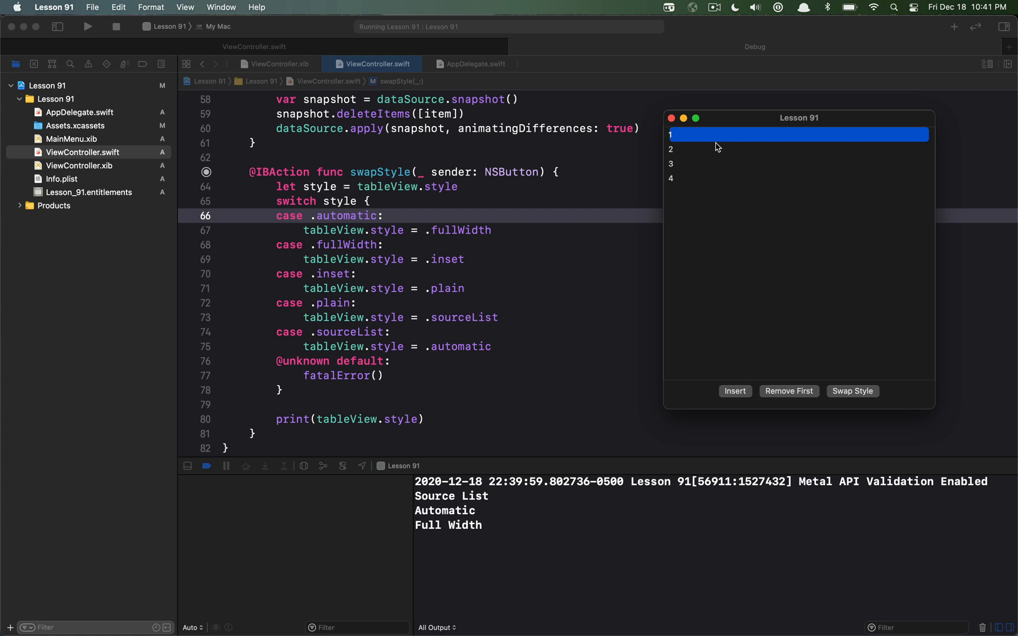
mouse_move(675, 134)
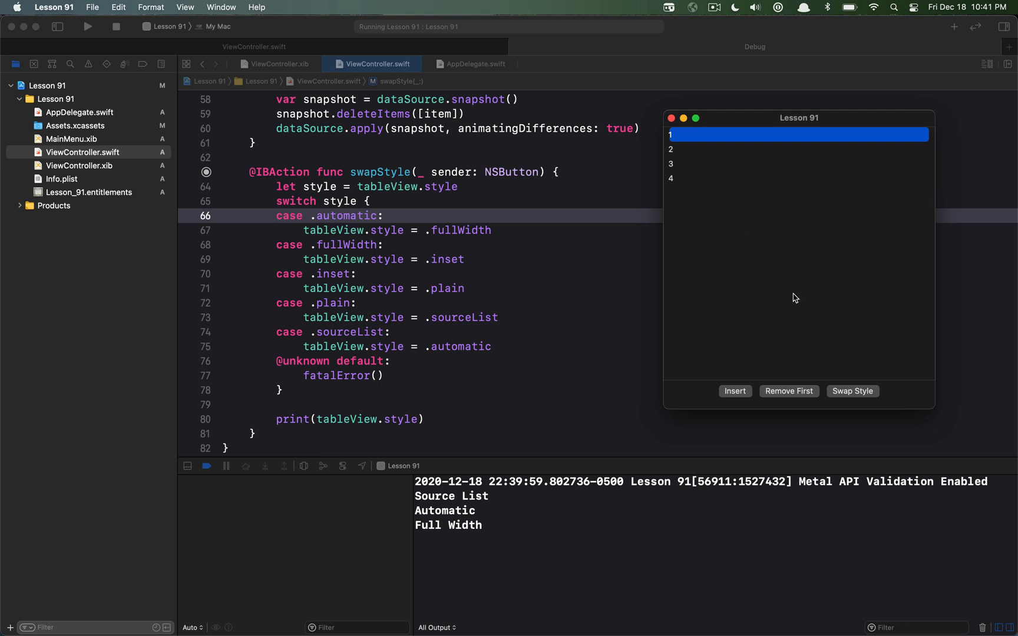
mouse_move(852, 390)
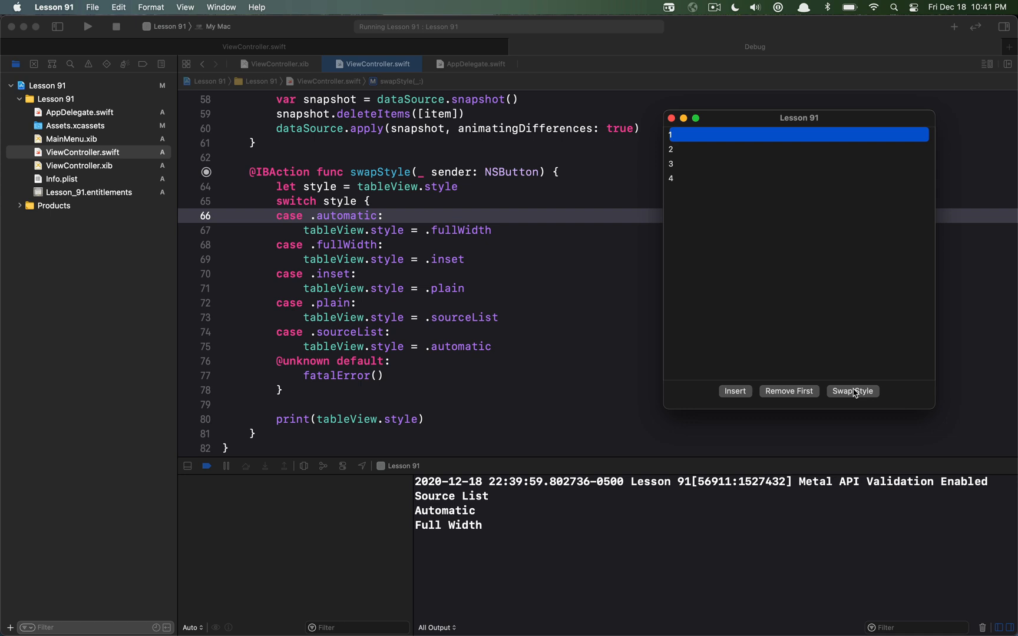
Swap the running table back to the Inset style, logging "Inset" after Full Width.
left_click(851, 391)
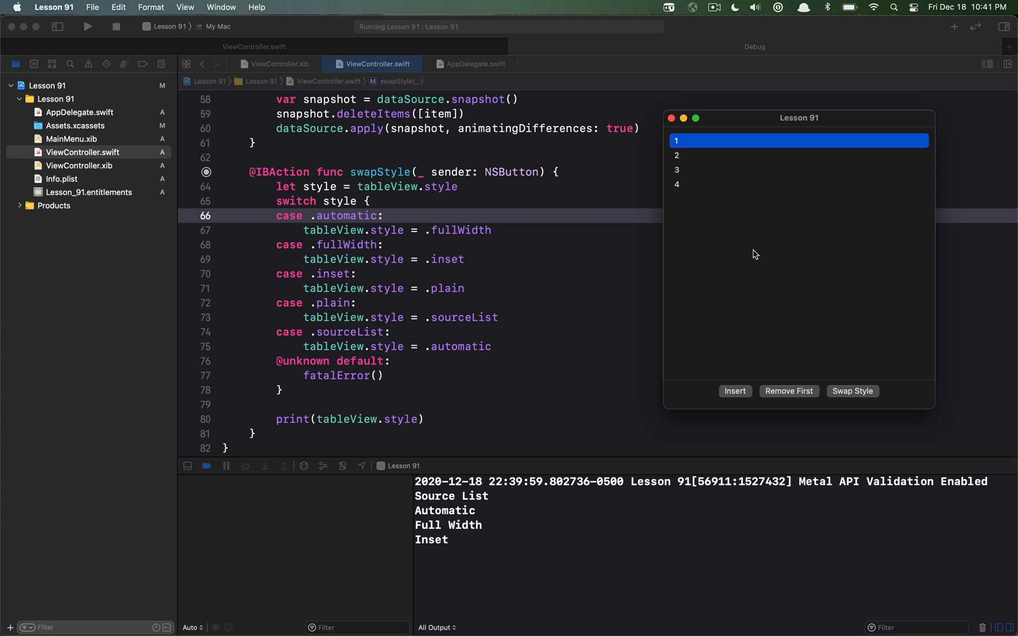
mouse_move(764, 272)
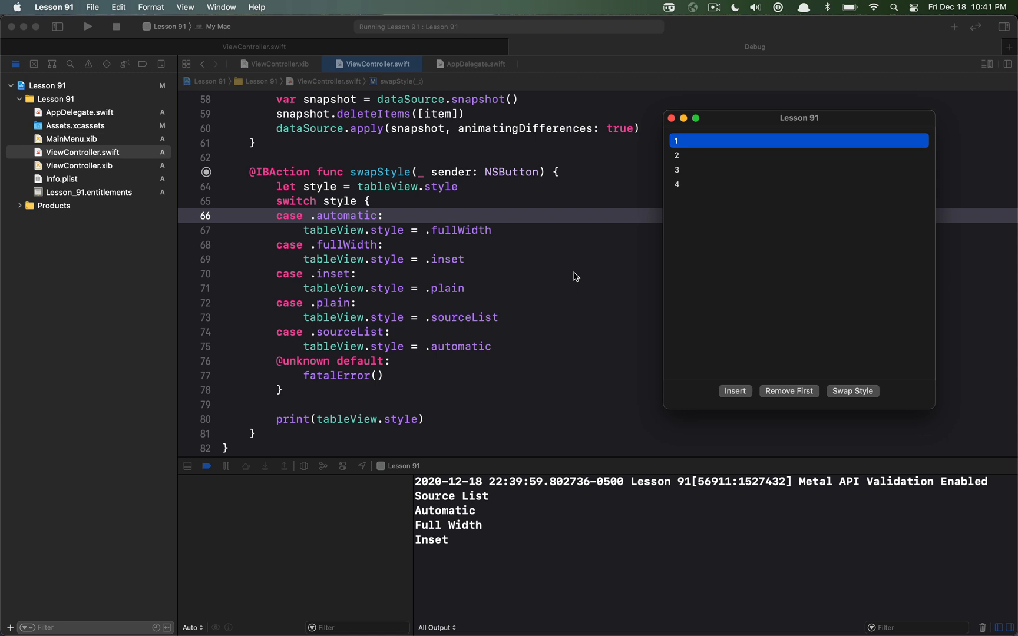
mouse_move(581, 275)
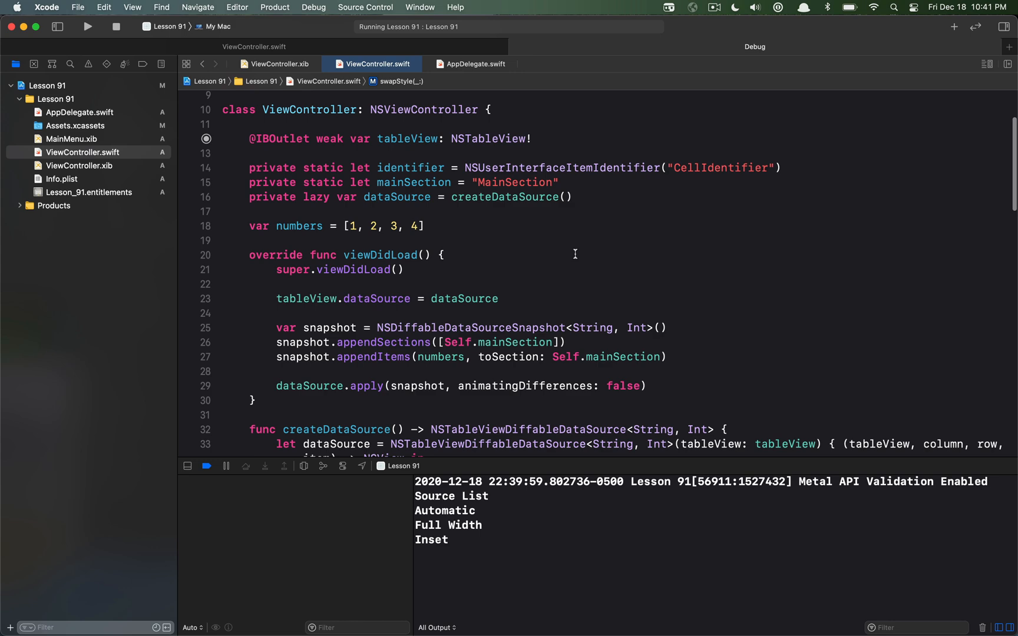
mouse_move(706, 256)
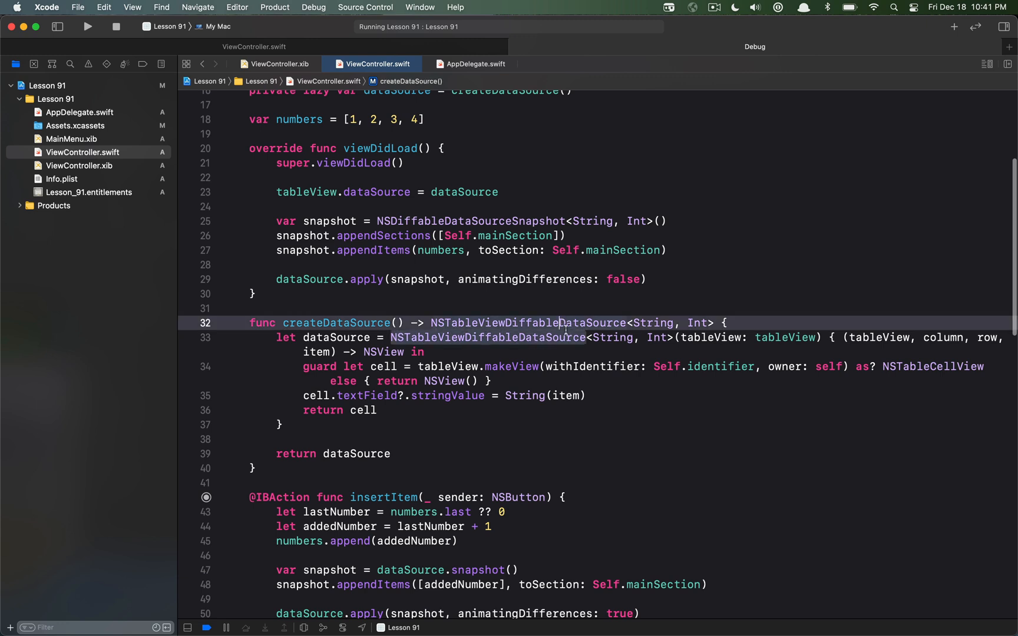
Highlight NSTableViewDiffableDataSource inside createDataSource() in ViewController.swift.
double_click(527, 323)
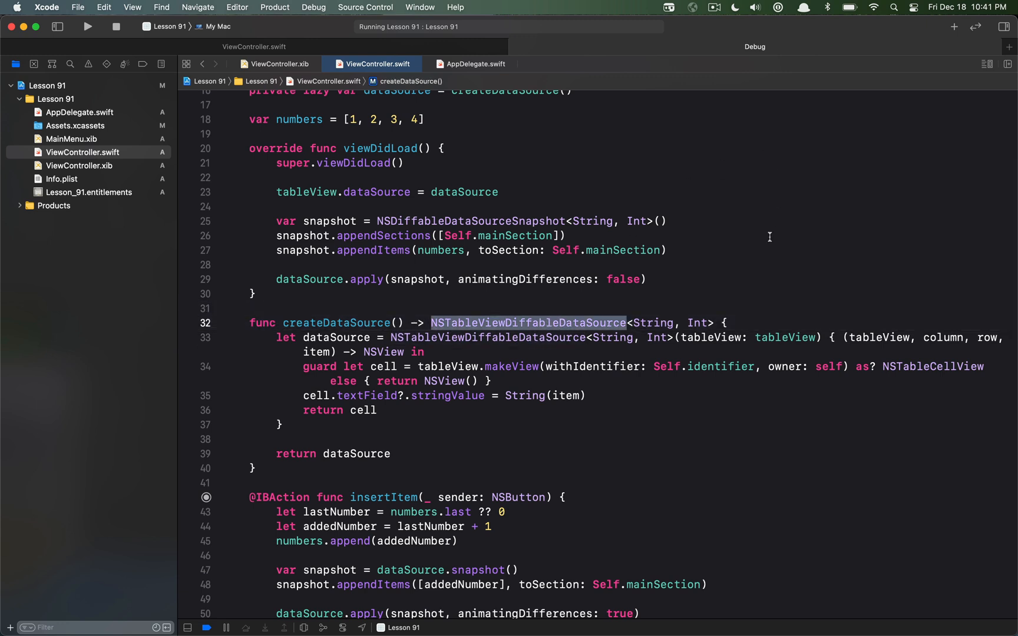
mouse_move(557, 298)
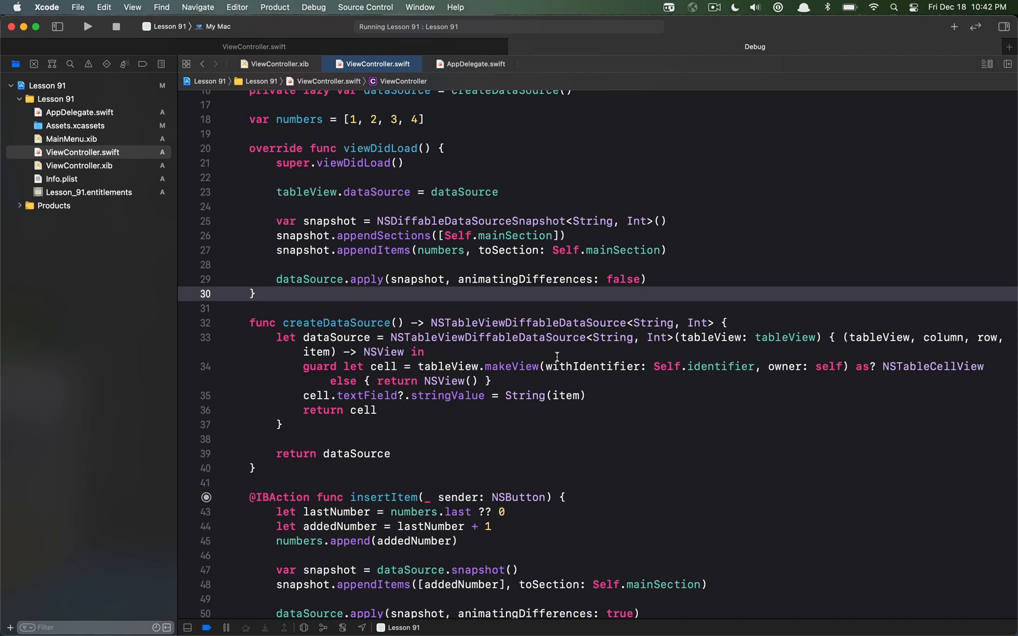
double_click(486, 337)
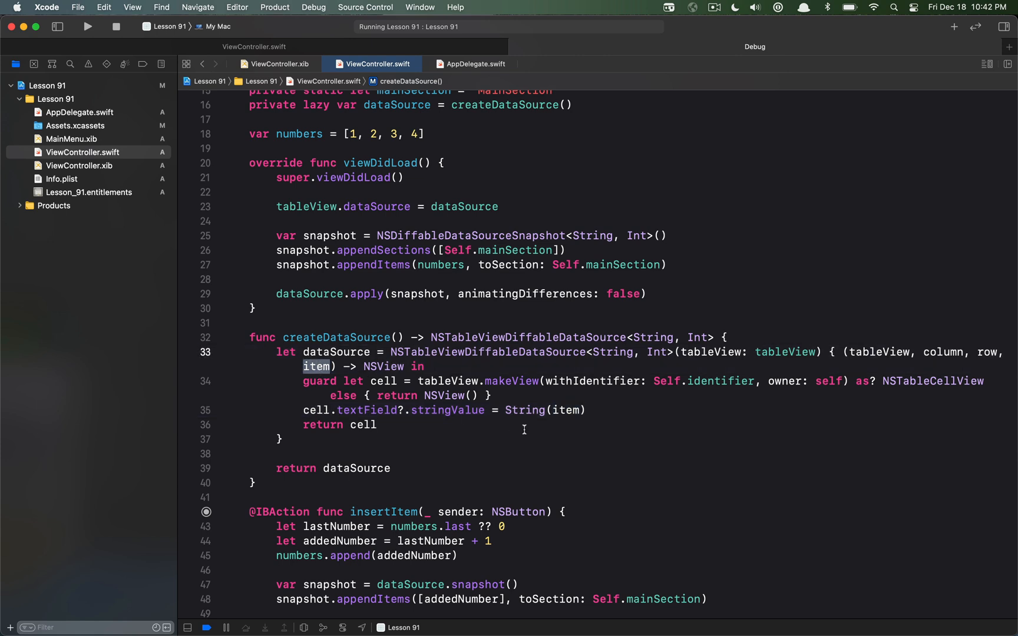
mouse_move(532, 429)
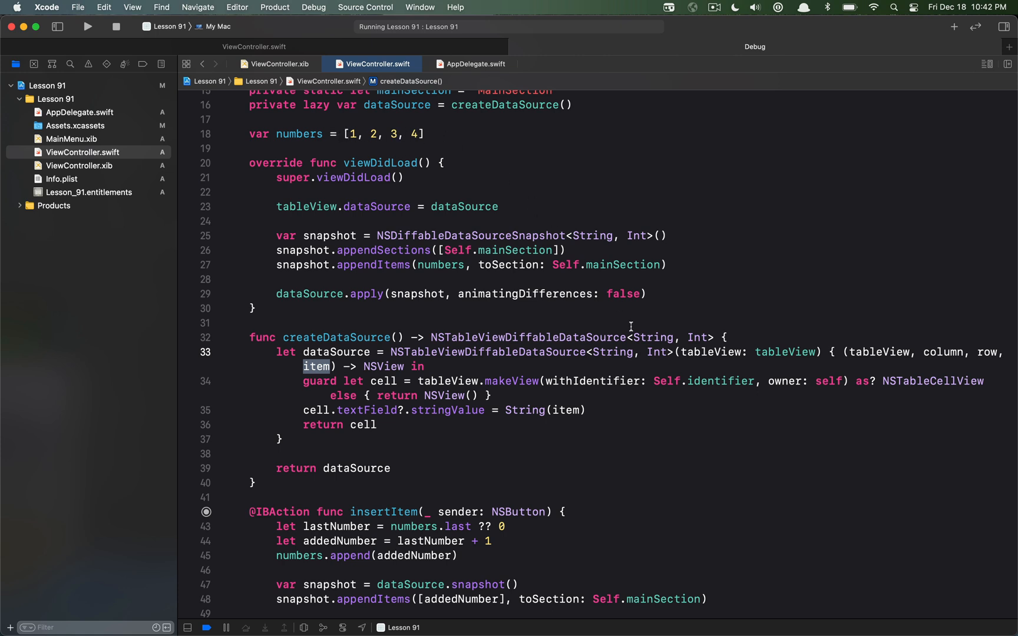
mouse_move(621, 384)
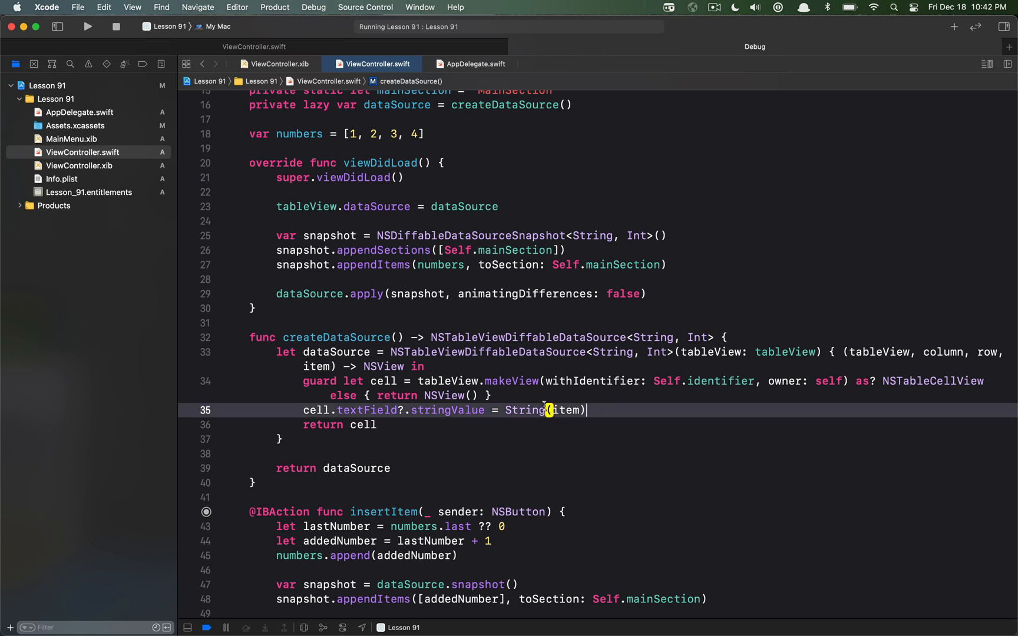
double_click(544, 409)
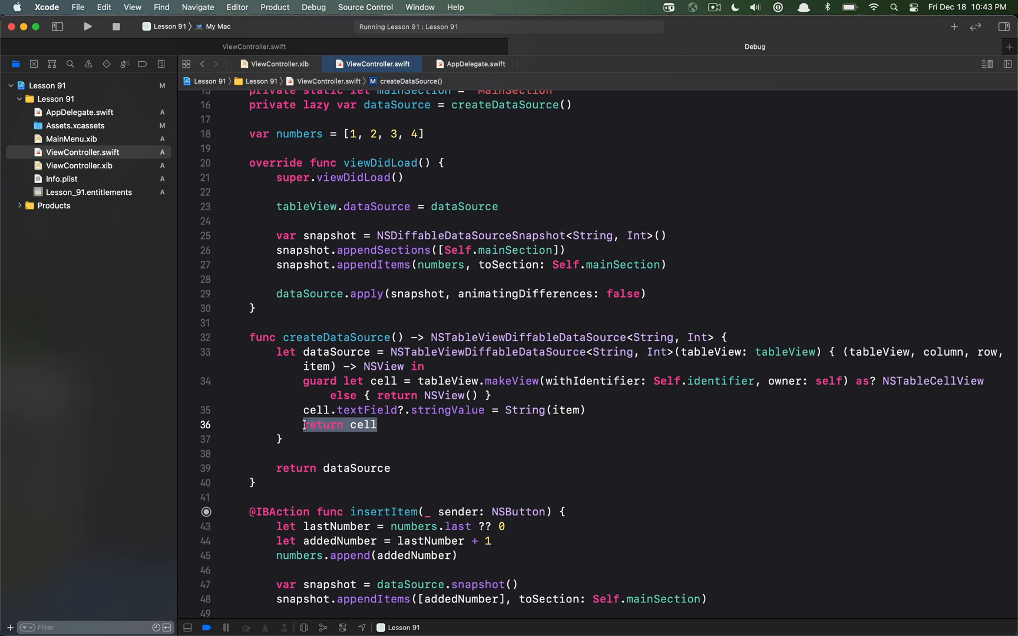
mouse_move(473, 425)
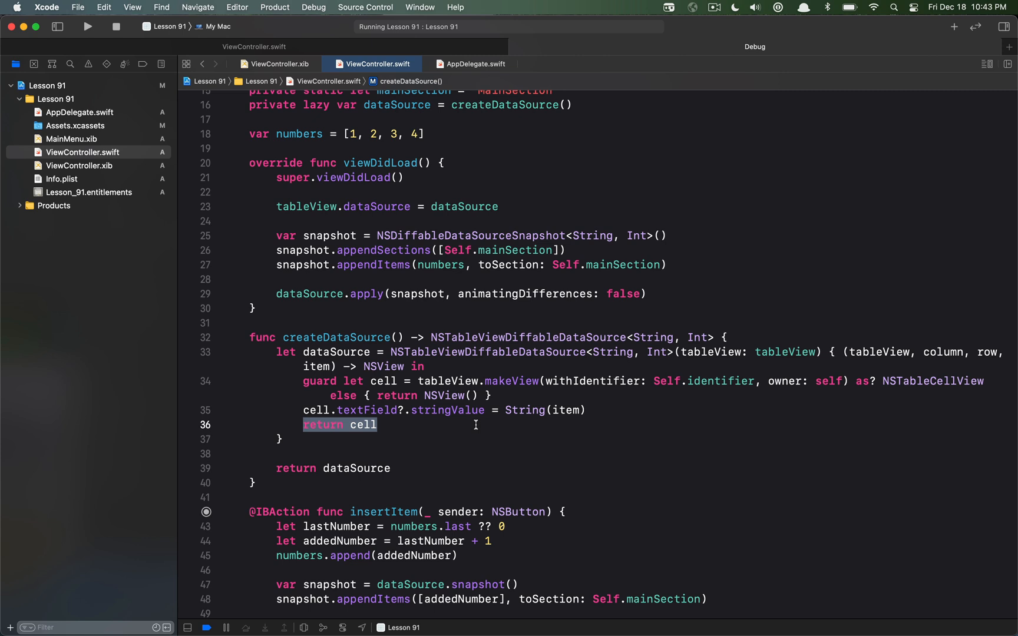
mouse_move(434, 214)
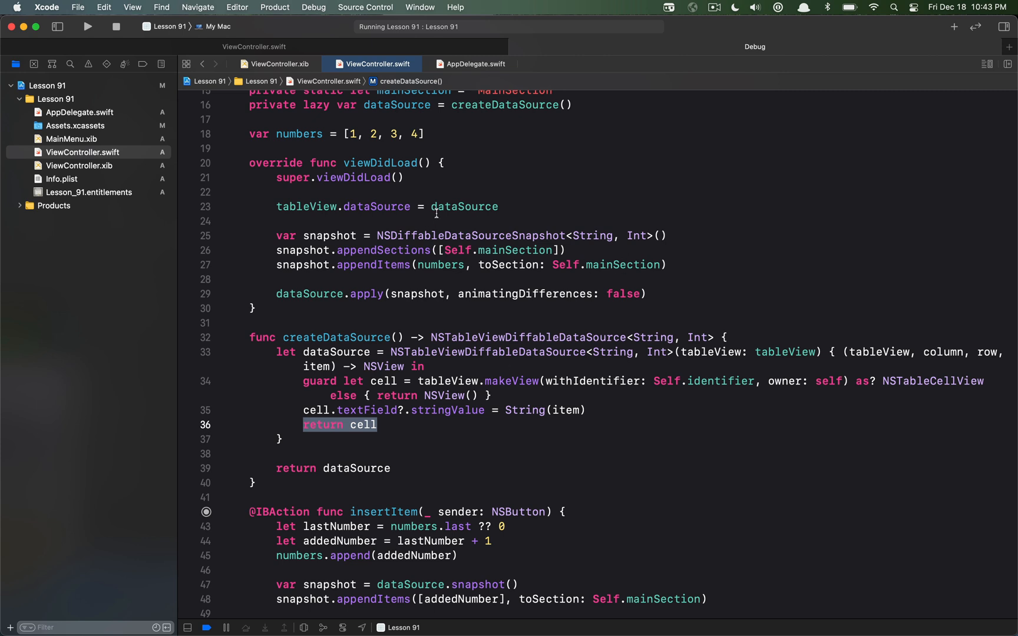
left_click(493, 235)
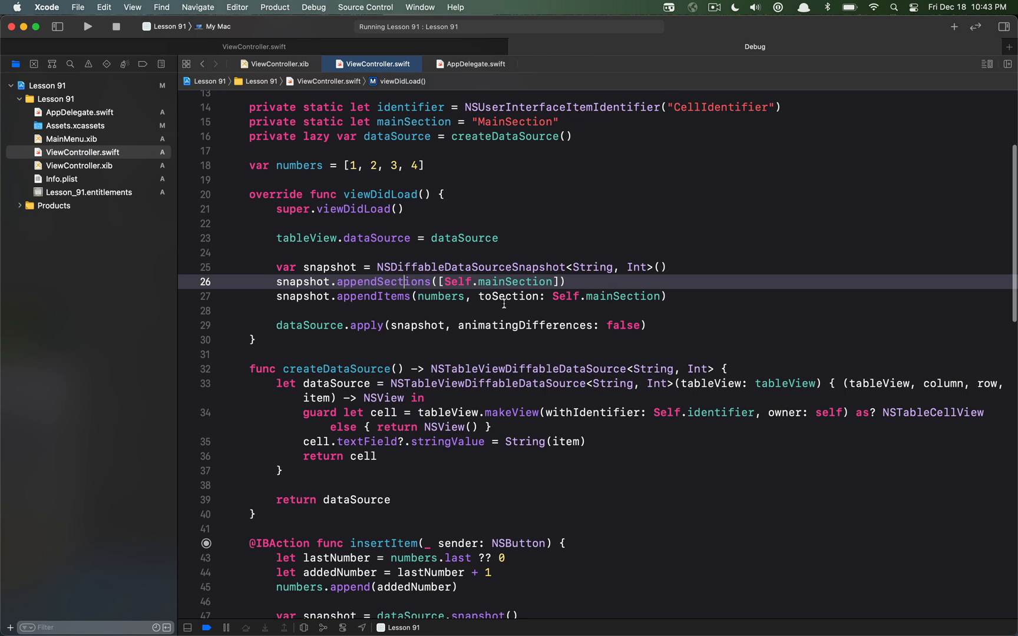
mouse_move(616, 298)
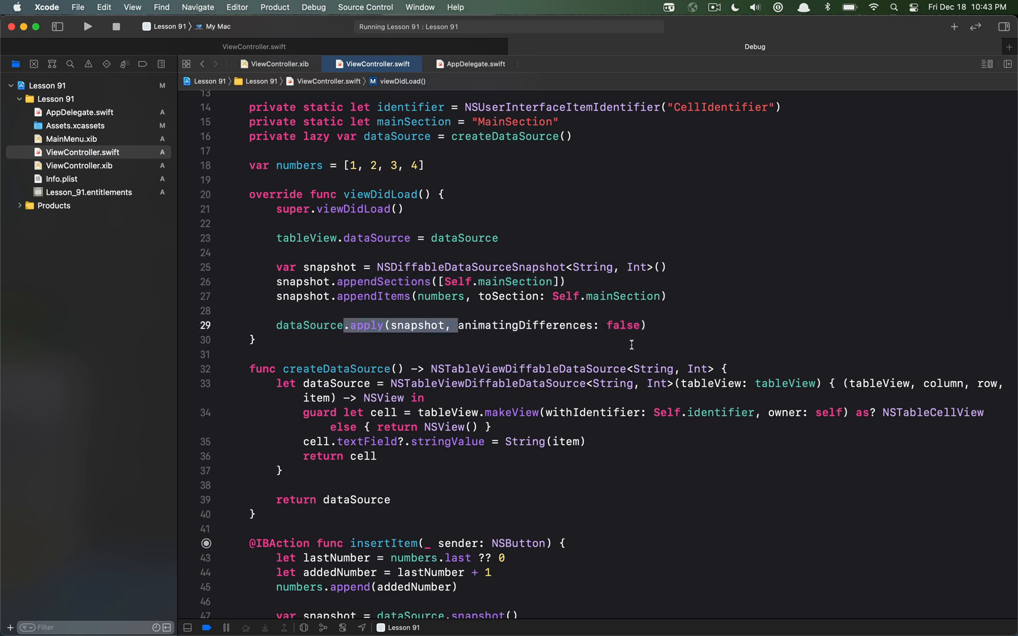
mouse_move(364, 254)
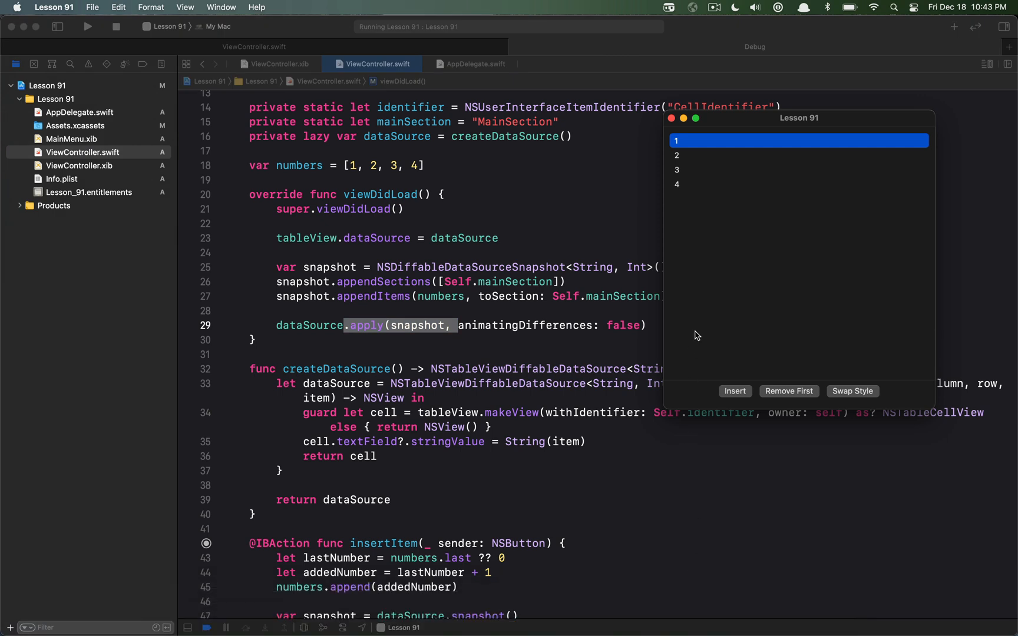
mouse_move(768, 183)
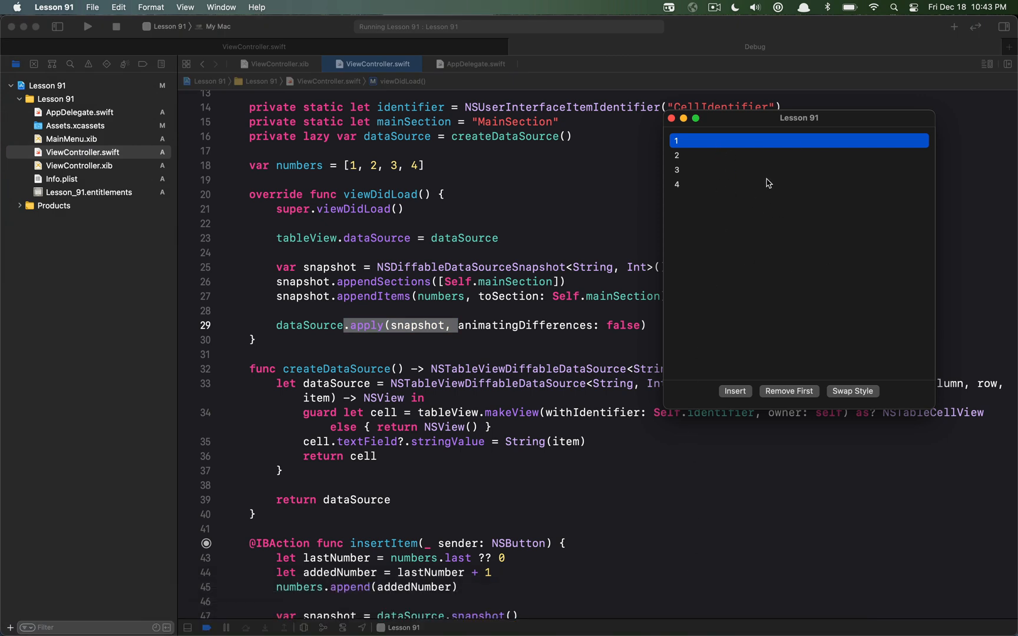
mouse_move(742, 148)
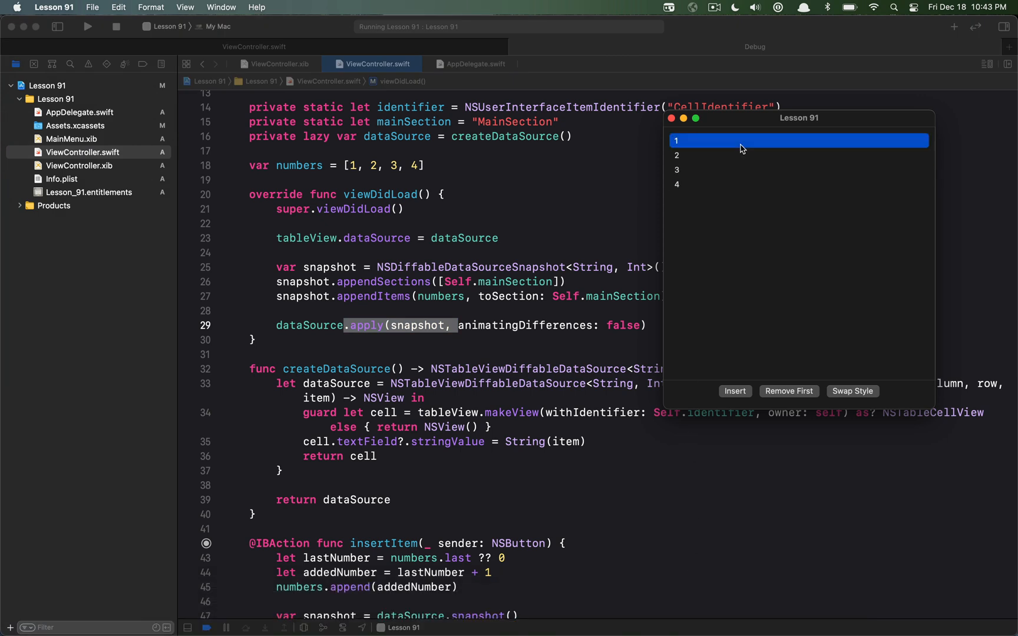
Scroll to the insertItem and removeFirst actions and bring the editor forward.
scroll("down", 3)
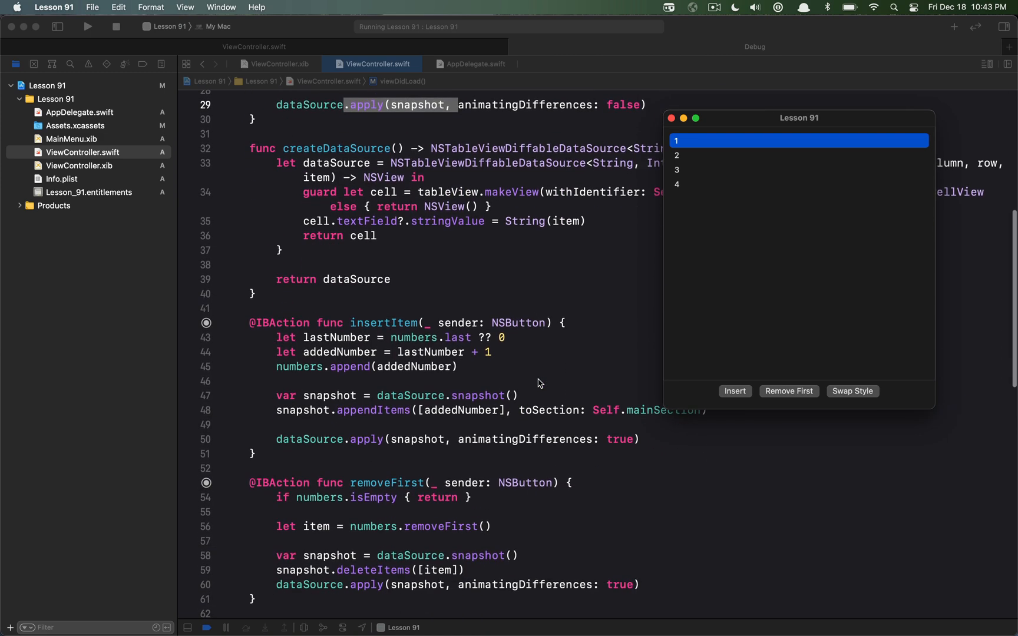
scroll("down", 3)
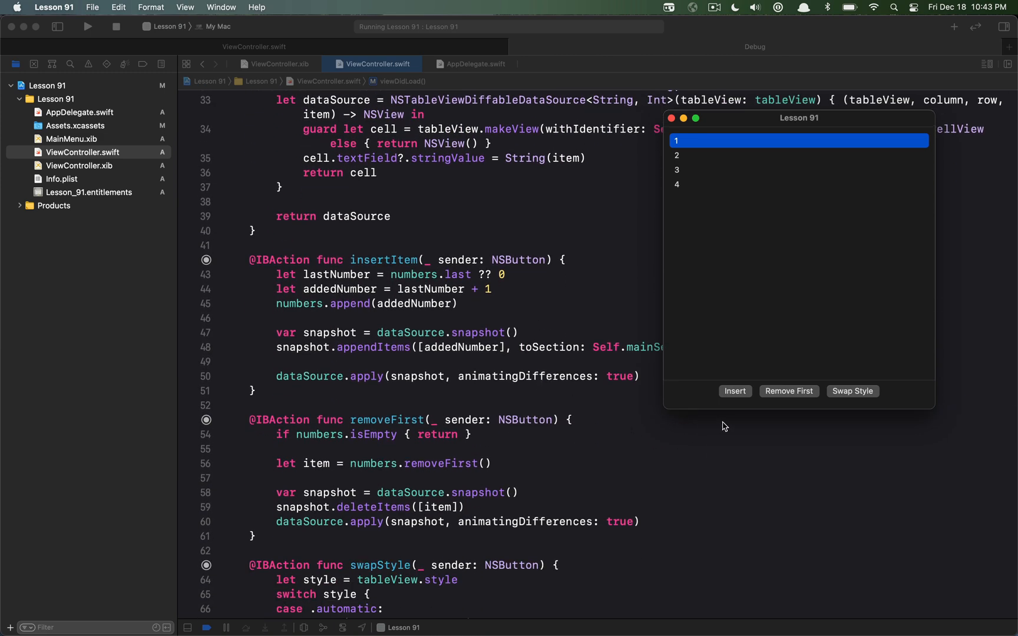
left_click(734, 391)
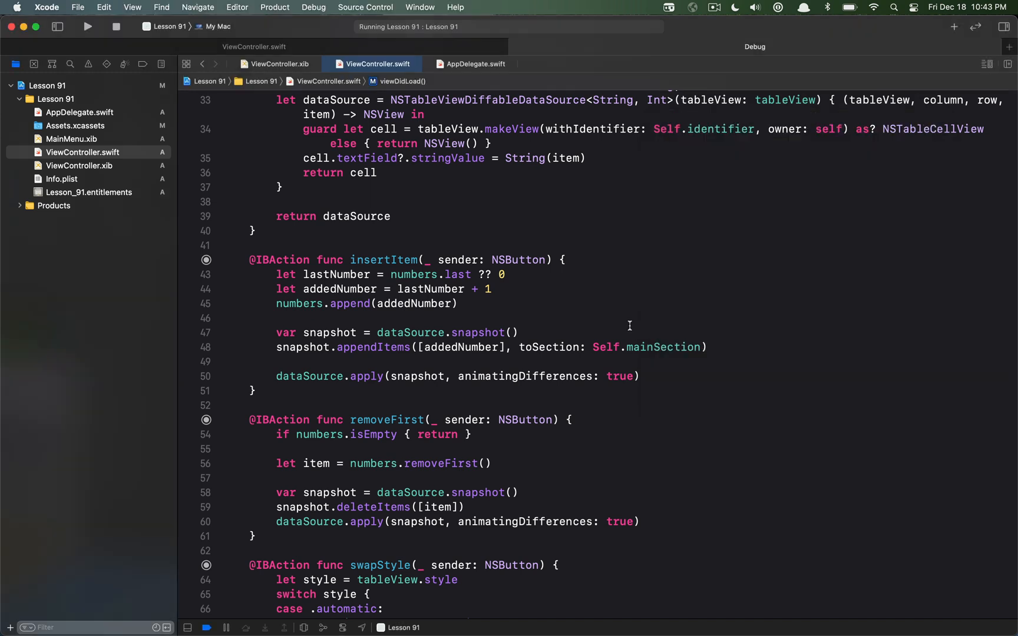
mouse_move(350, 298)
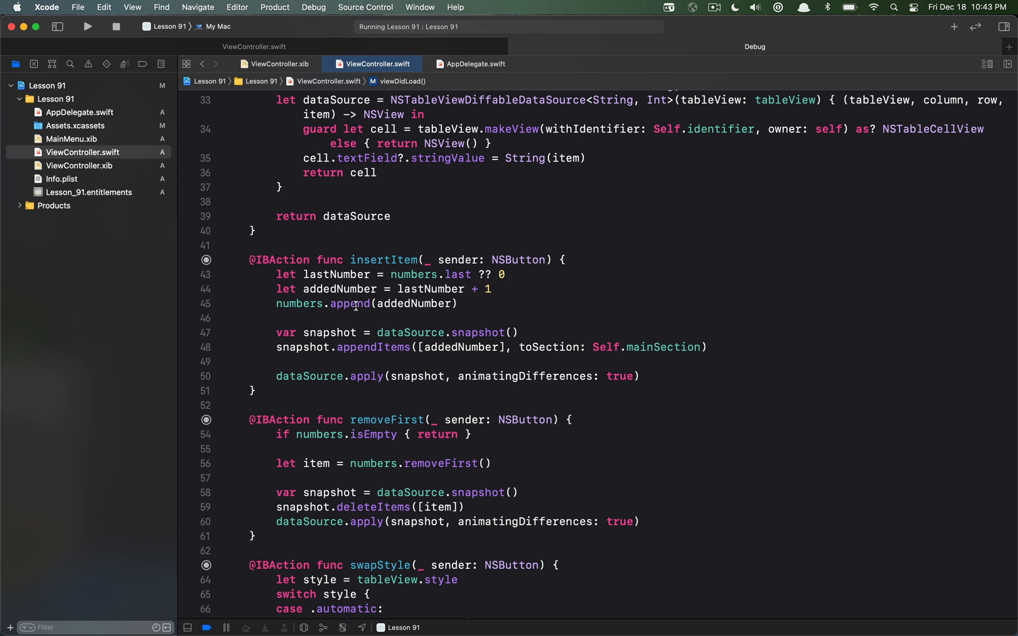
mouse_move(316, 376)
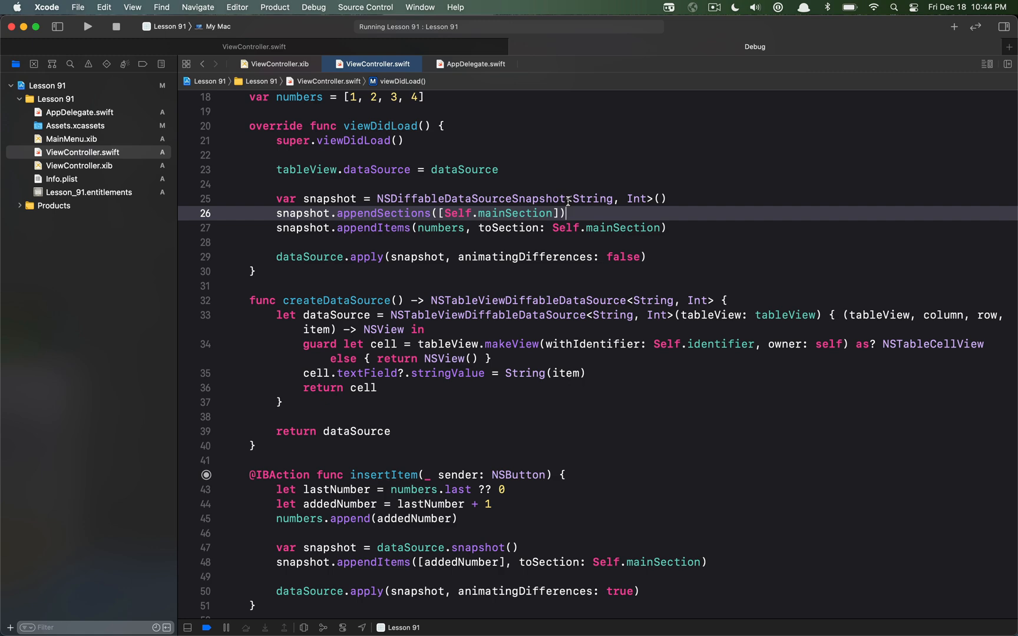
scroll("down", 3)
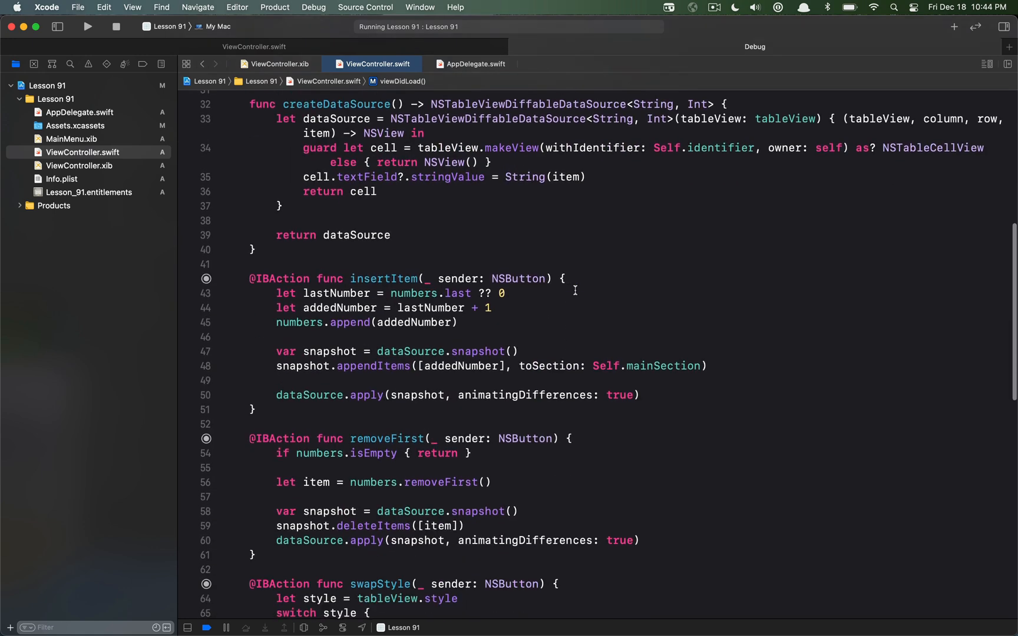
scroll("down", 3)
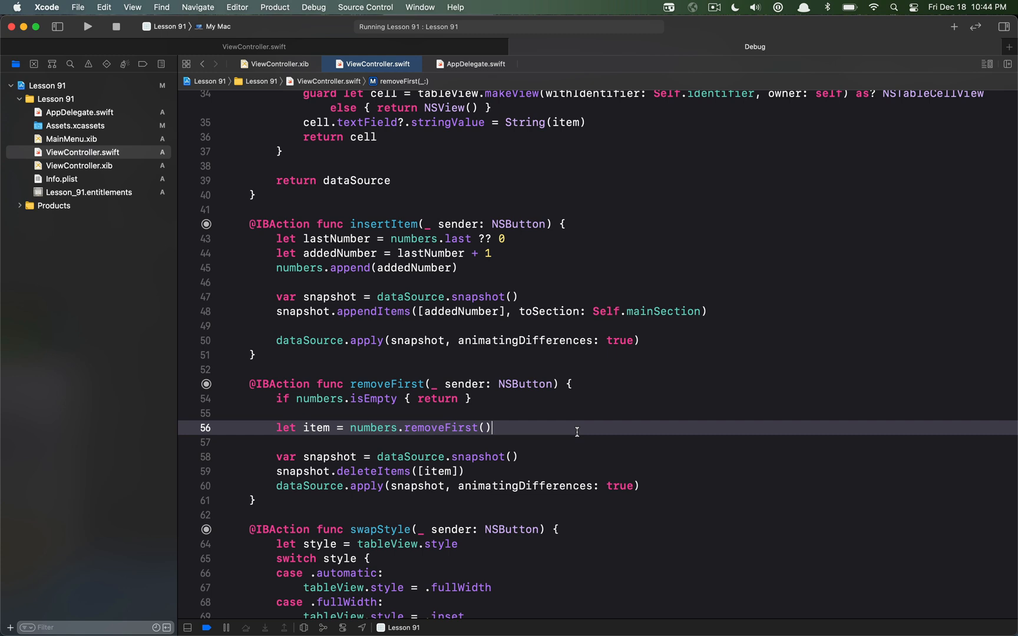
mouse_move(466, 395)
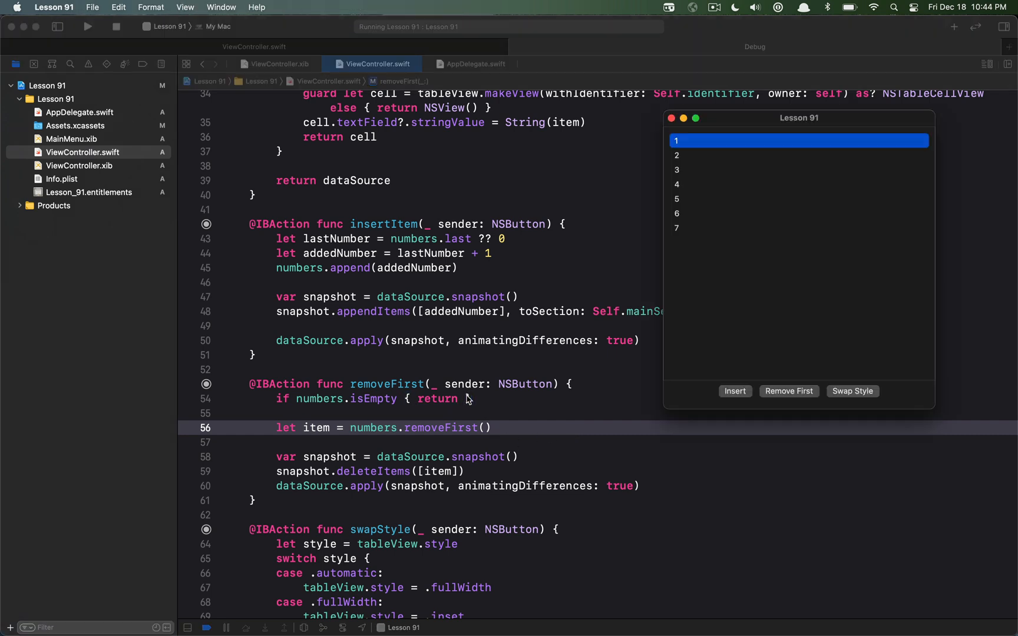
Insert rows and remove first rows until the list shows 6 through 13, then select a row.
left_click(733, 391)
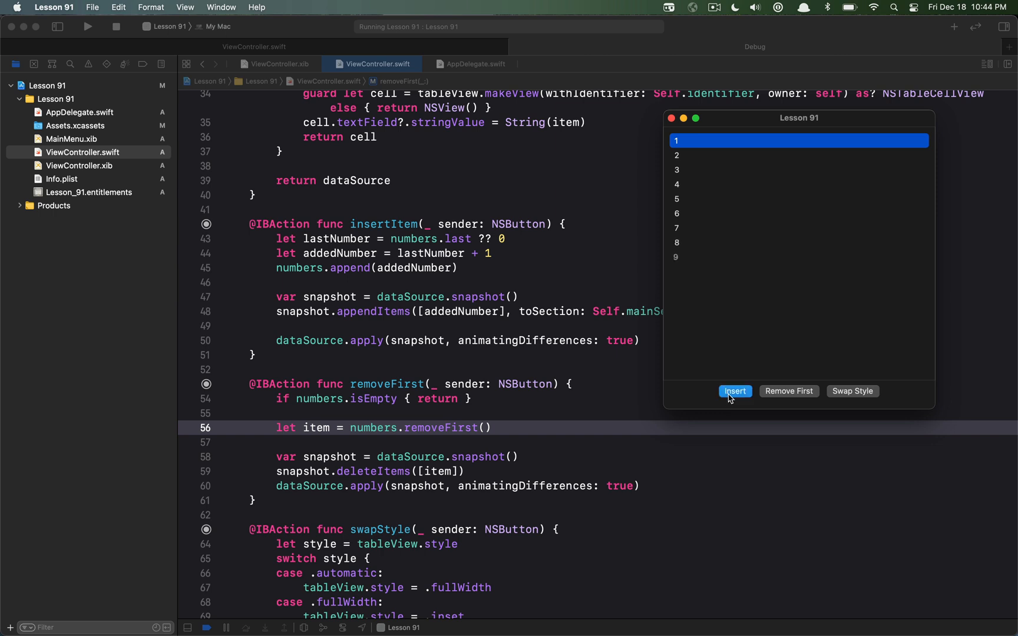
left_click(788, 391)
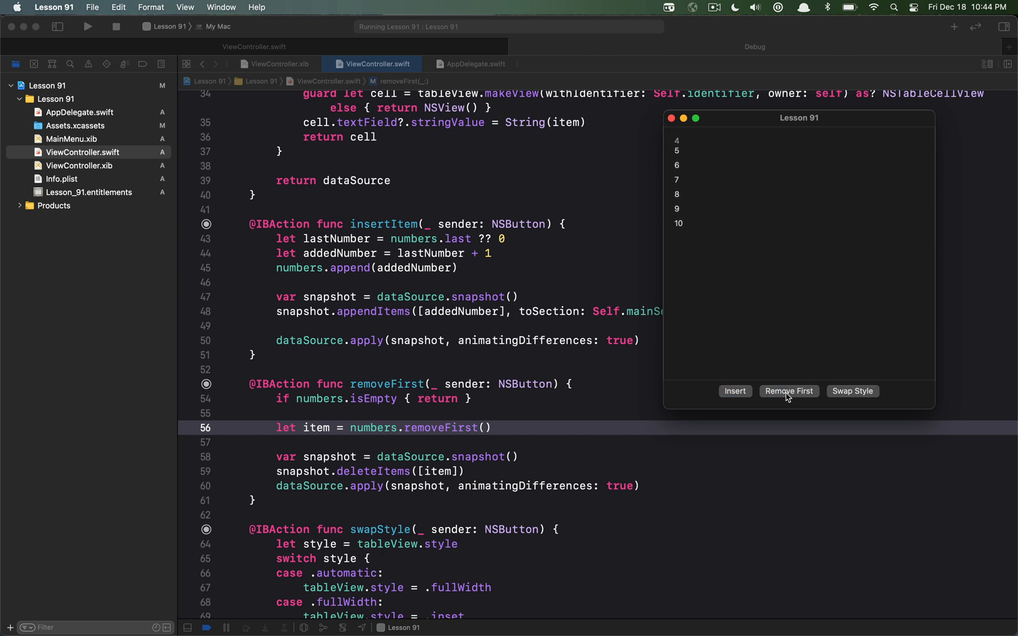
left_click(788, 390)
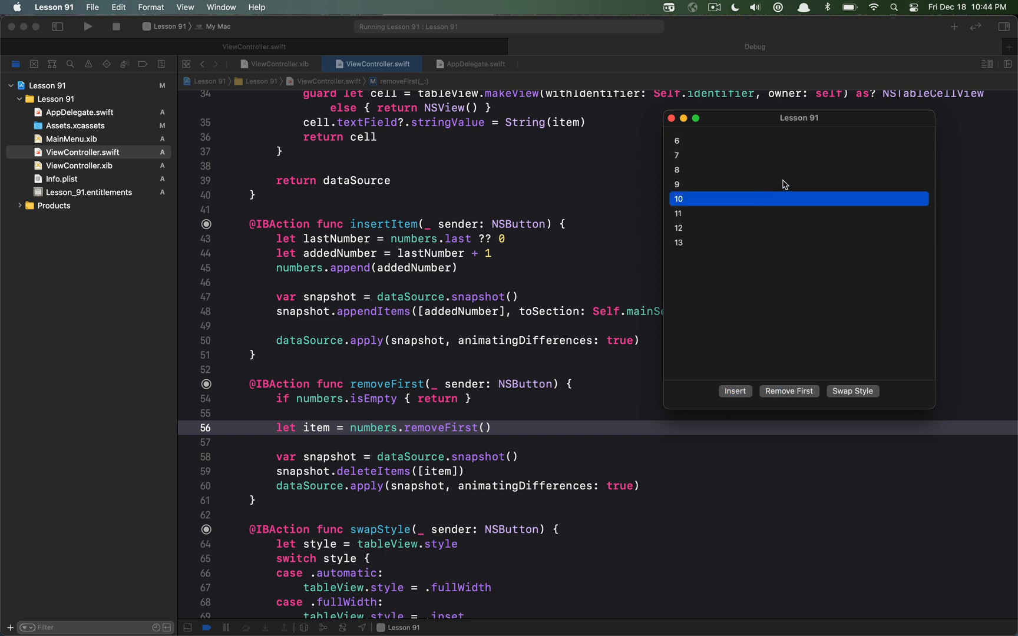